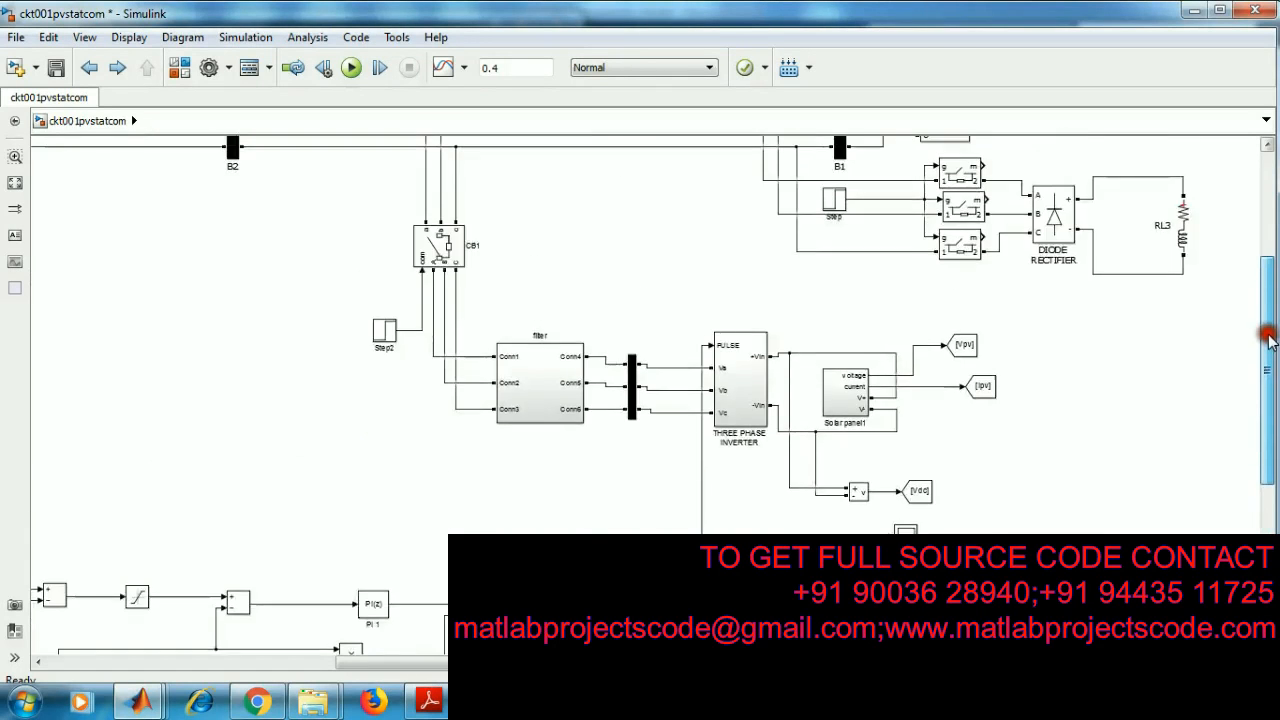
# Step: Pan around the model and look inside the solar panel subsystem
pyautogui.scroll(3)
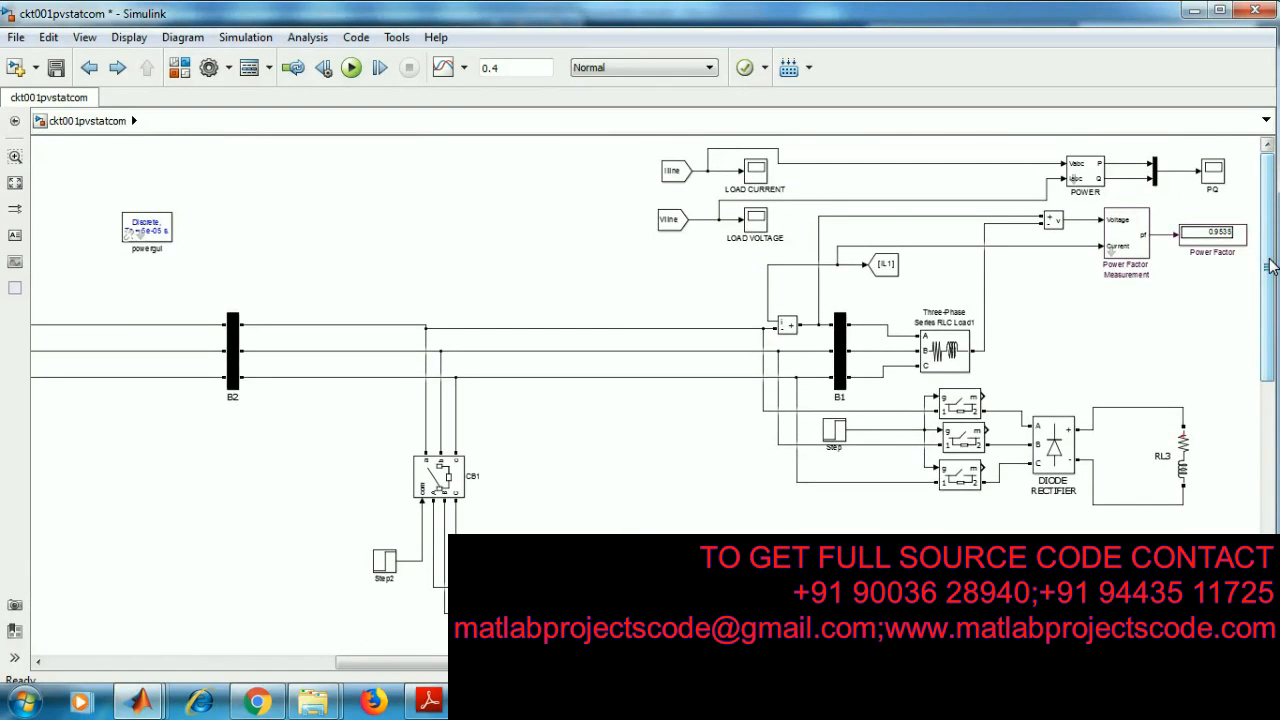
pyautogui.scroll(-3)
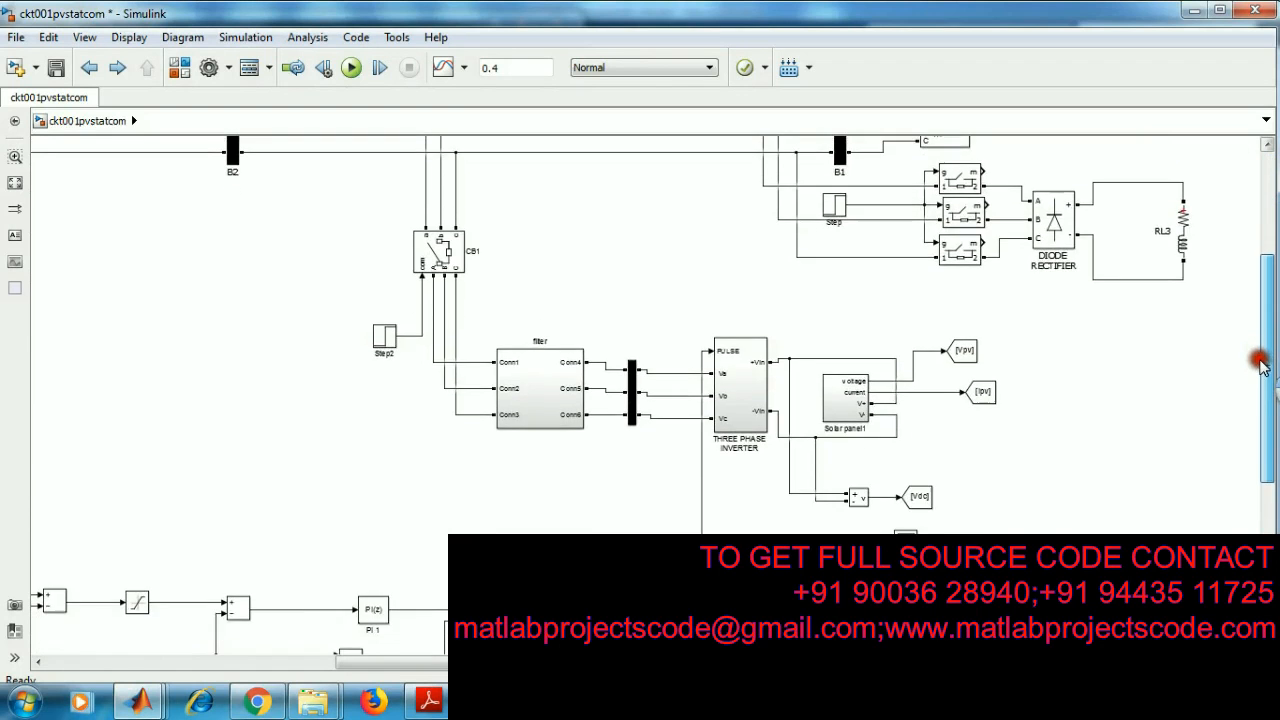
pyautogui.scroll(3)
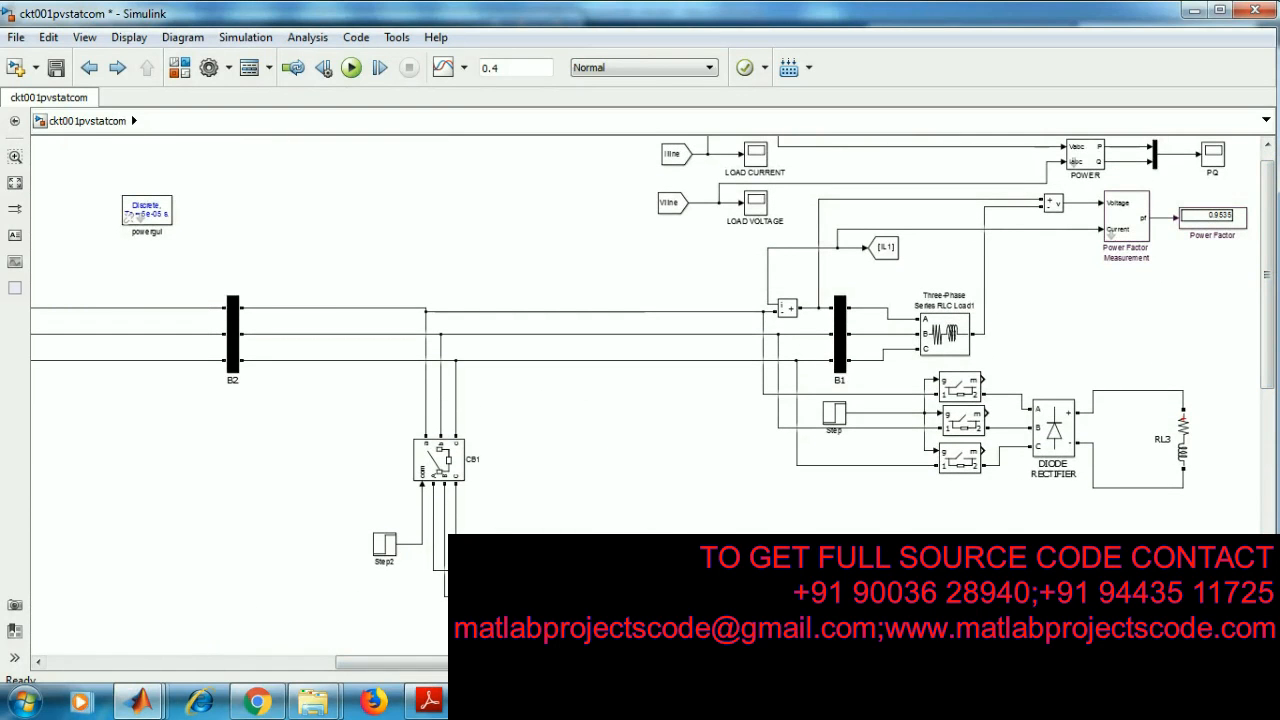
pyautogui.hscroll(-3)
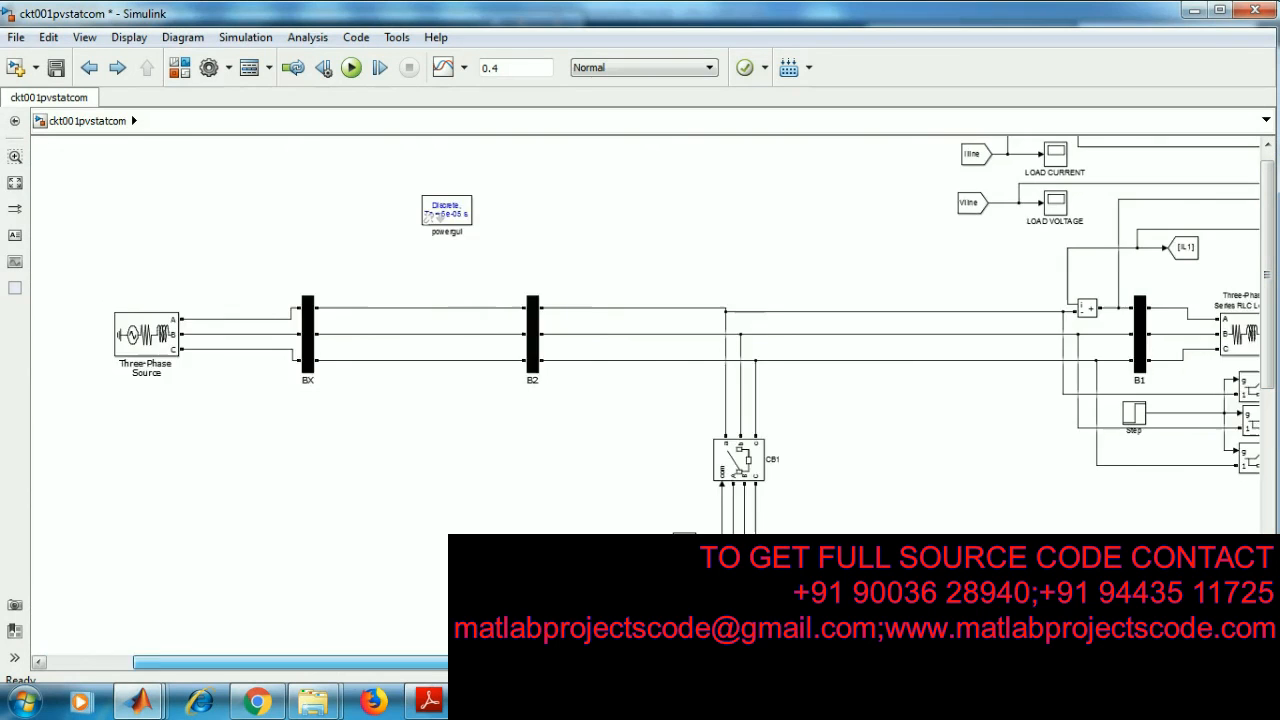
pyautogui.hscroll(3)
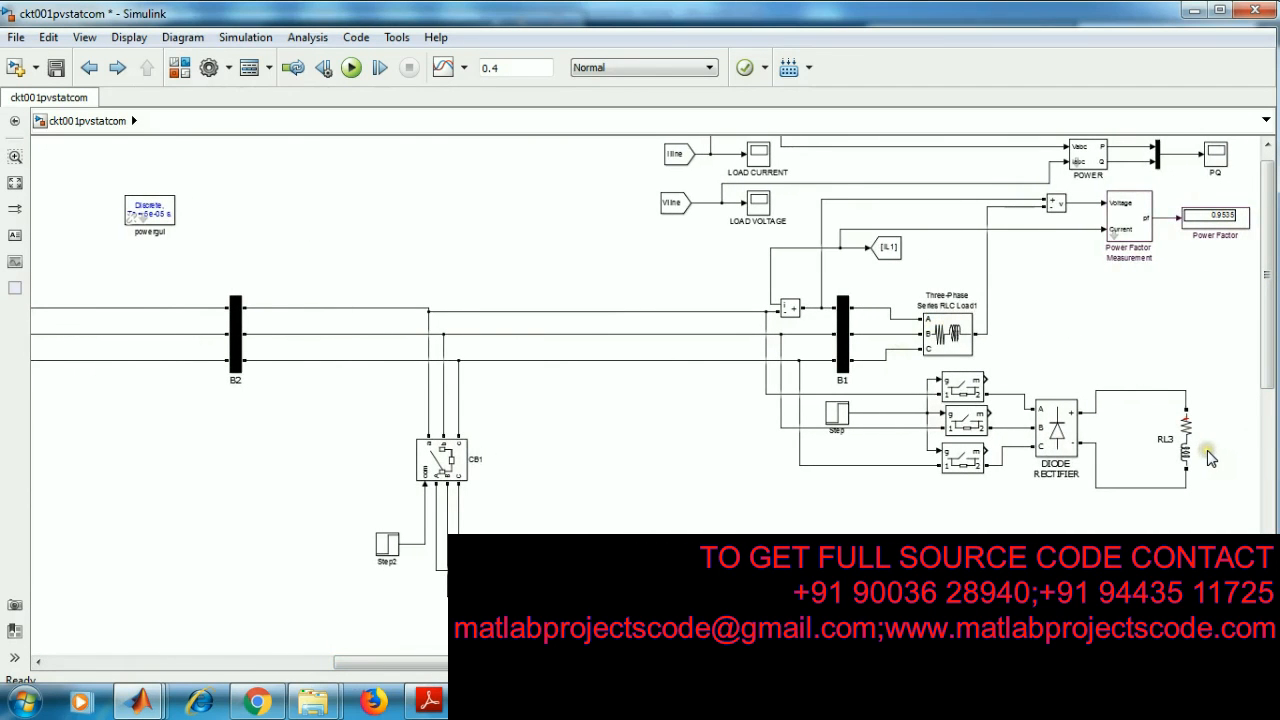
pyautogui.moveTo(1258, 420)
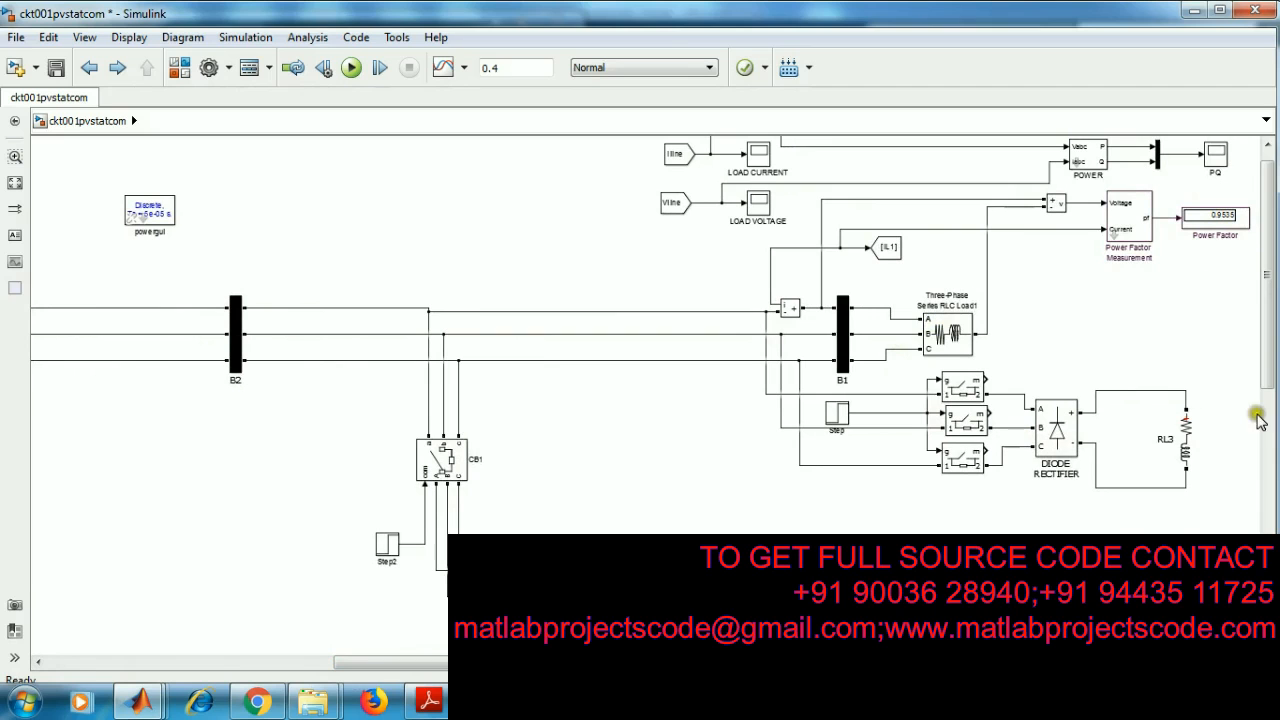
pyautogui.scroll(3)
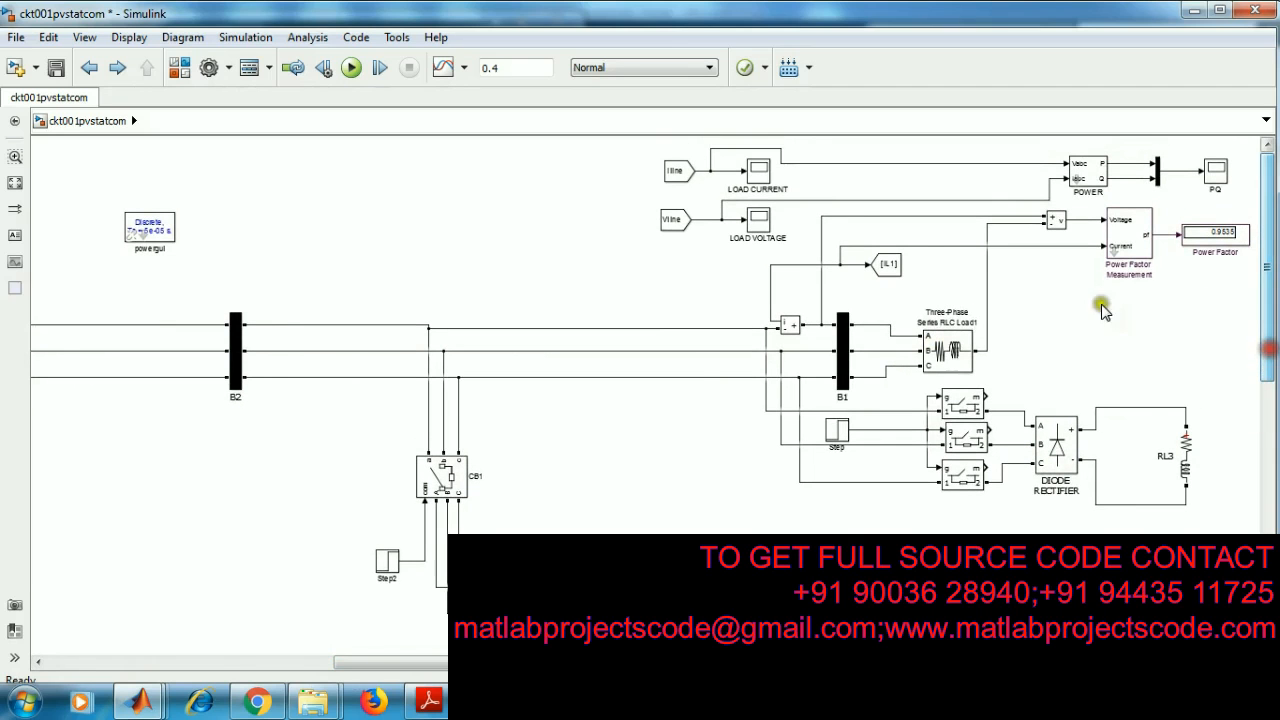
pyautogui.moveTo(1205, 210)
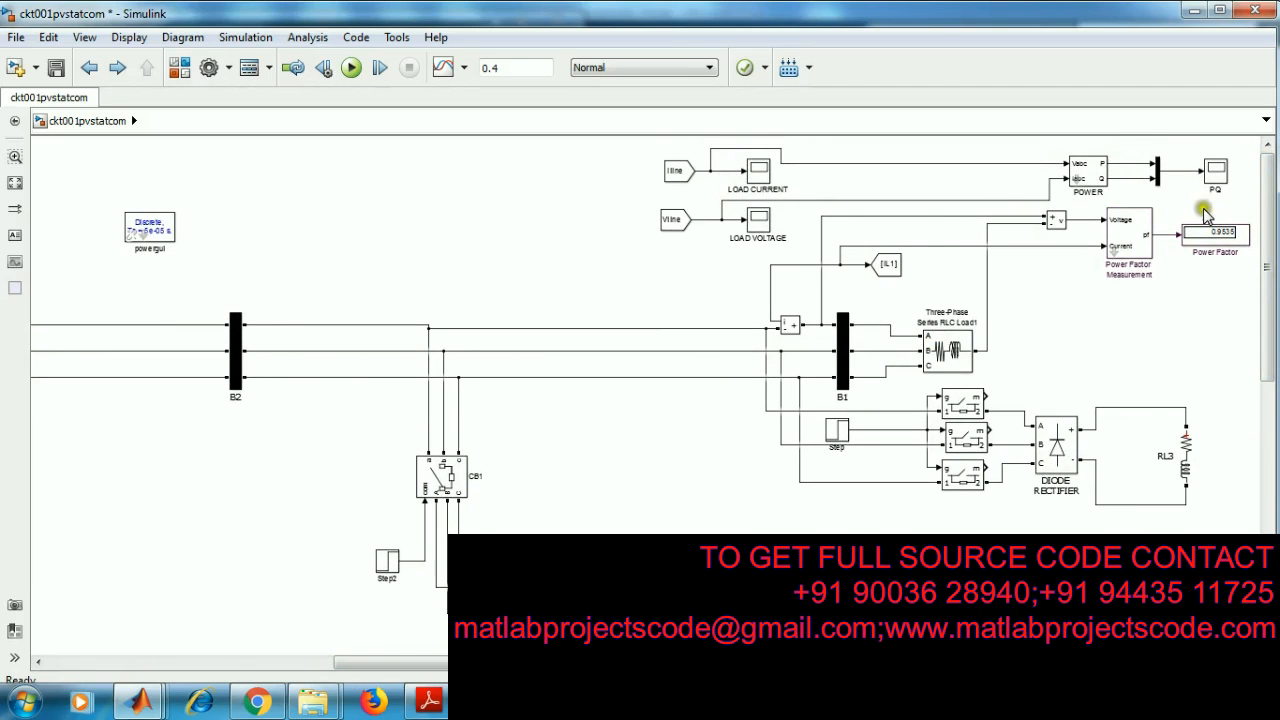
pyautogui.scroll(-3)
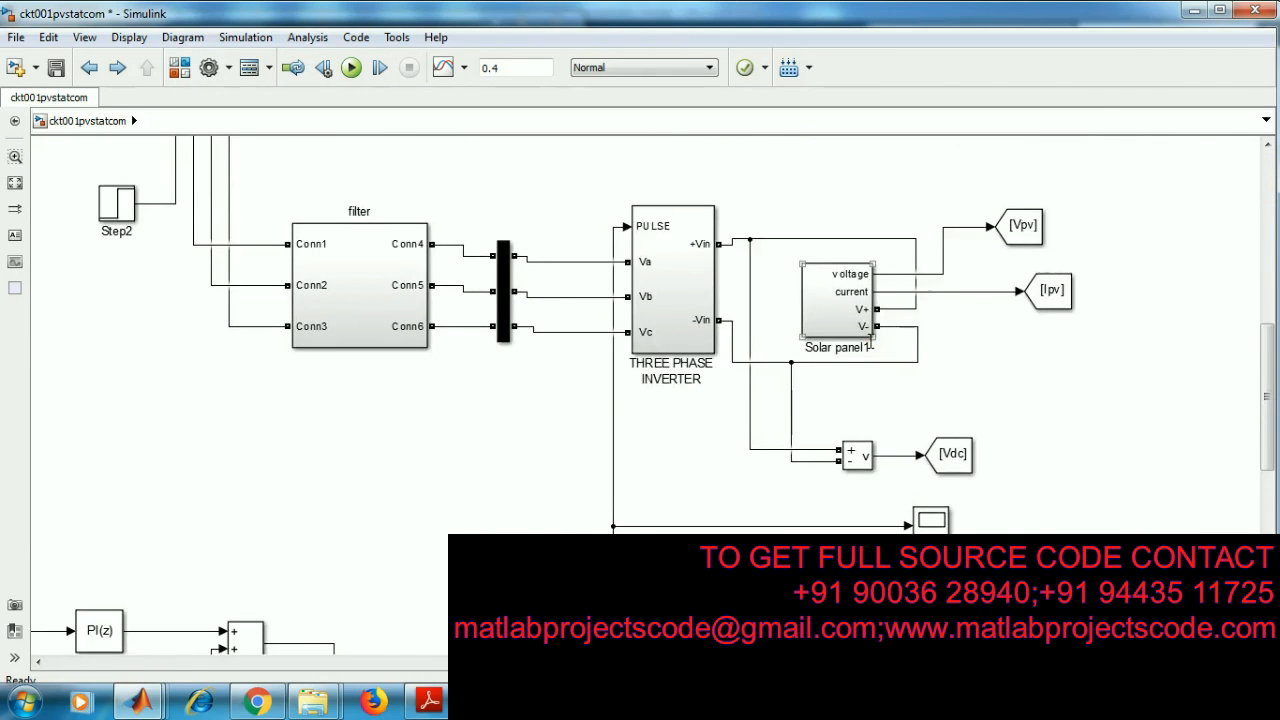
pyautogui.doubleClick(838, 305)
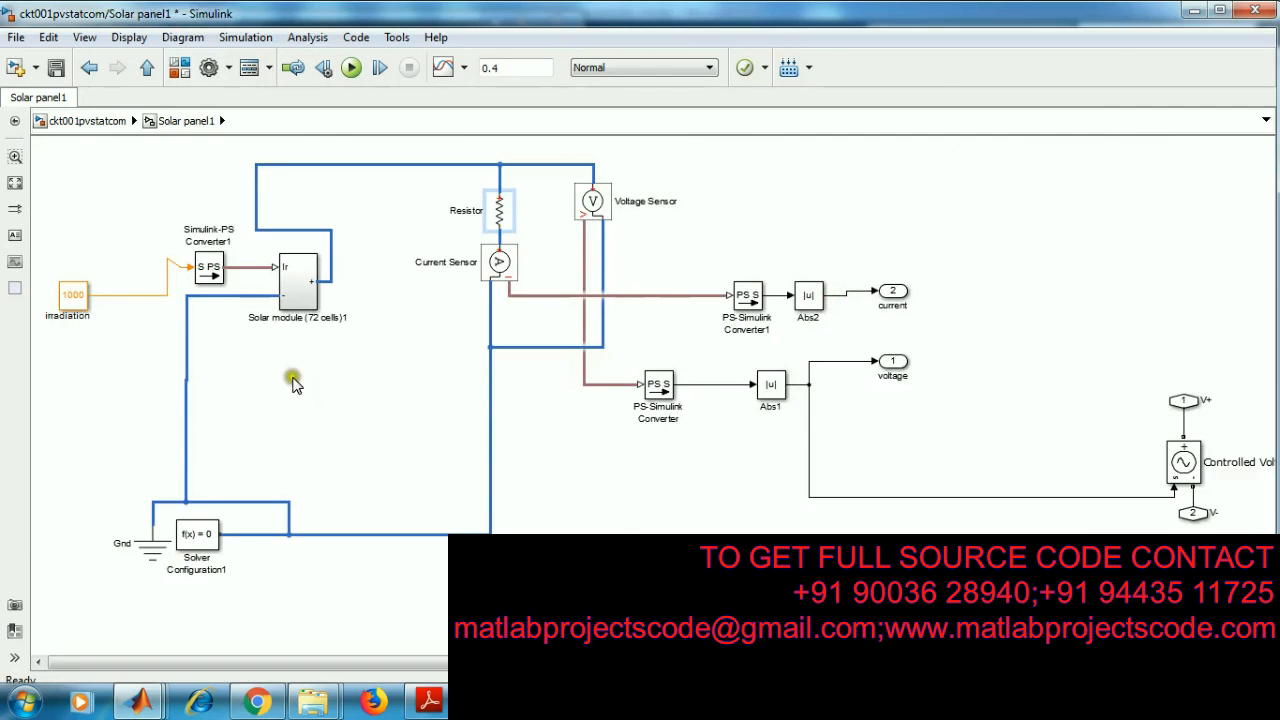
pyautogui.moveTo(90, 55)
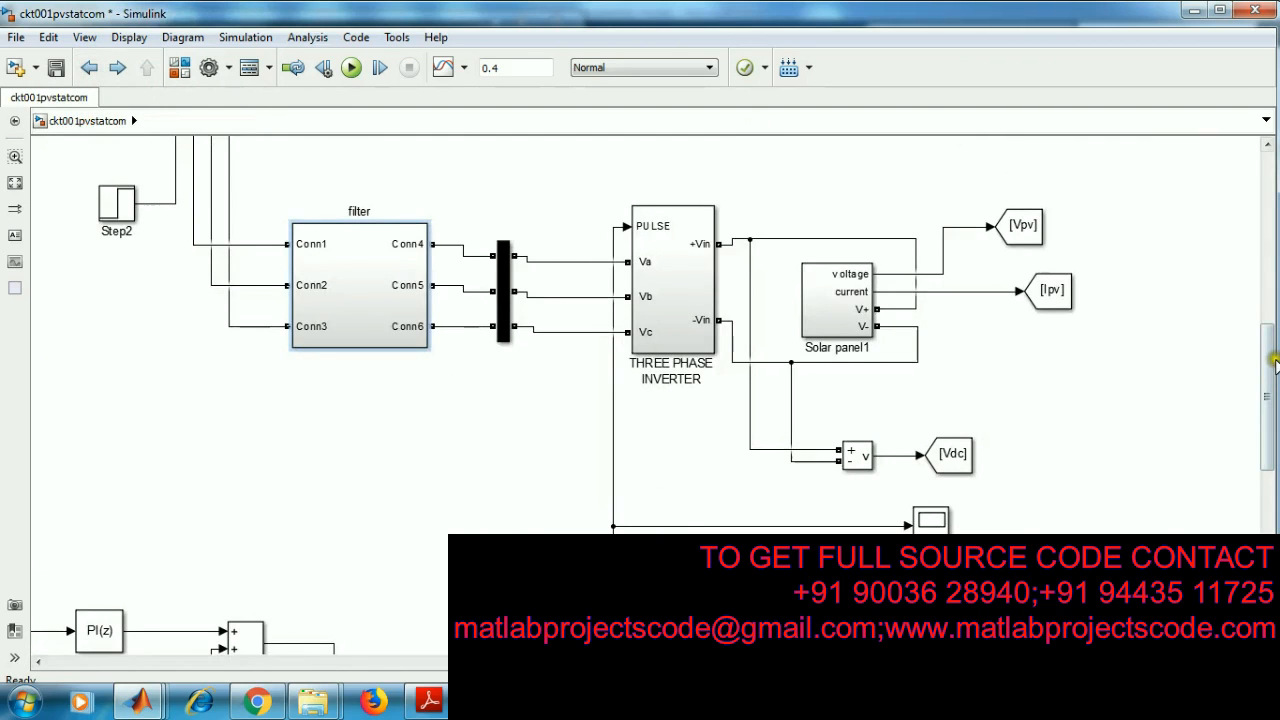
# Step: View the load current waveform scope, then close it
pyautogui.scroll(3)
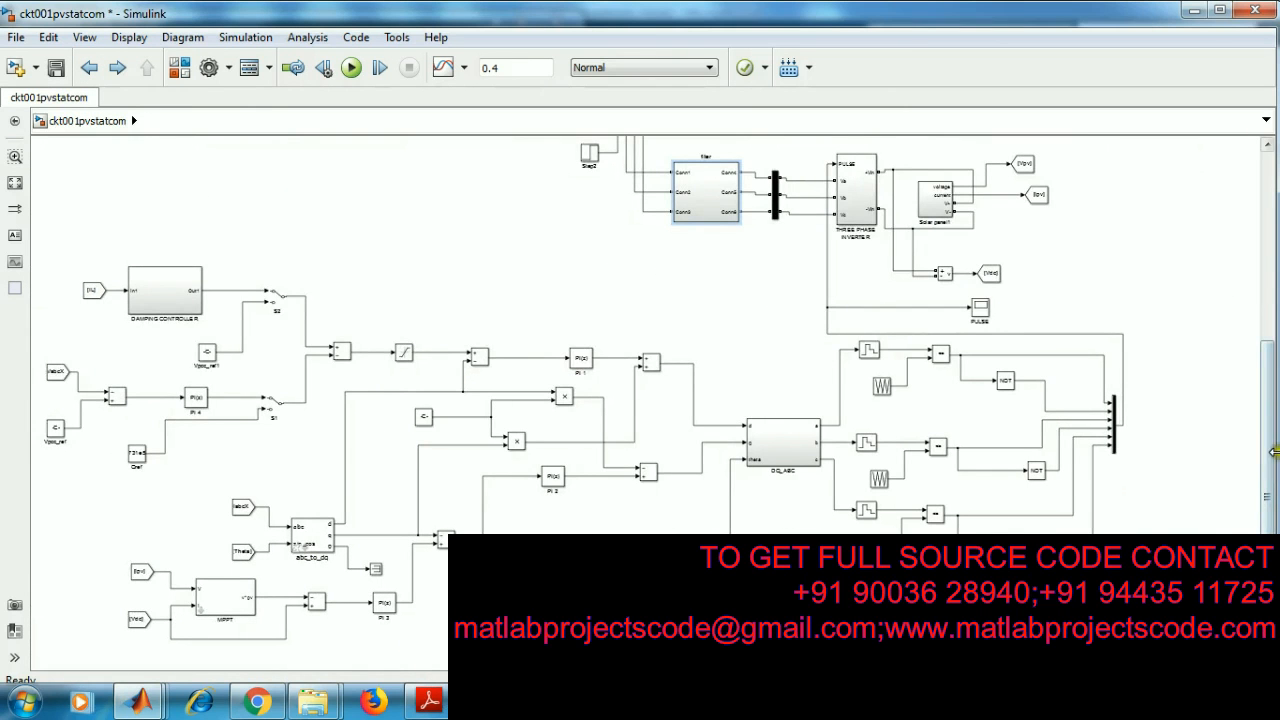
pyautogui.scroll(-3)
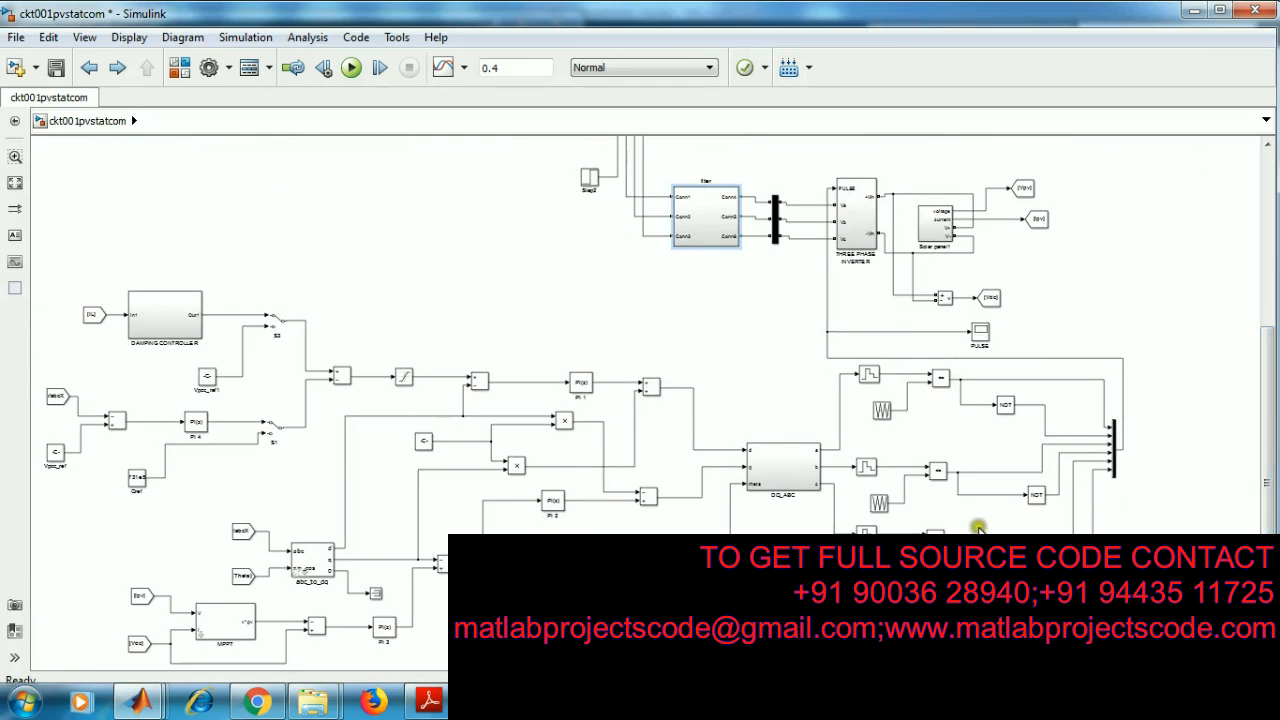
pyautogui.scroll(3)
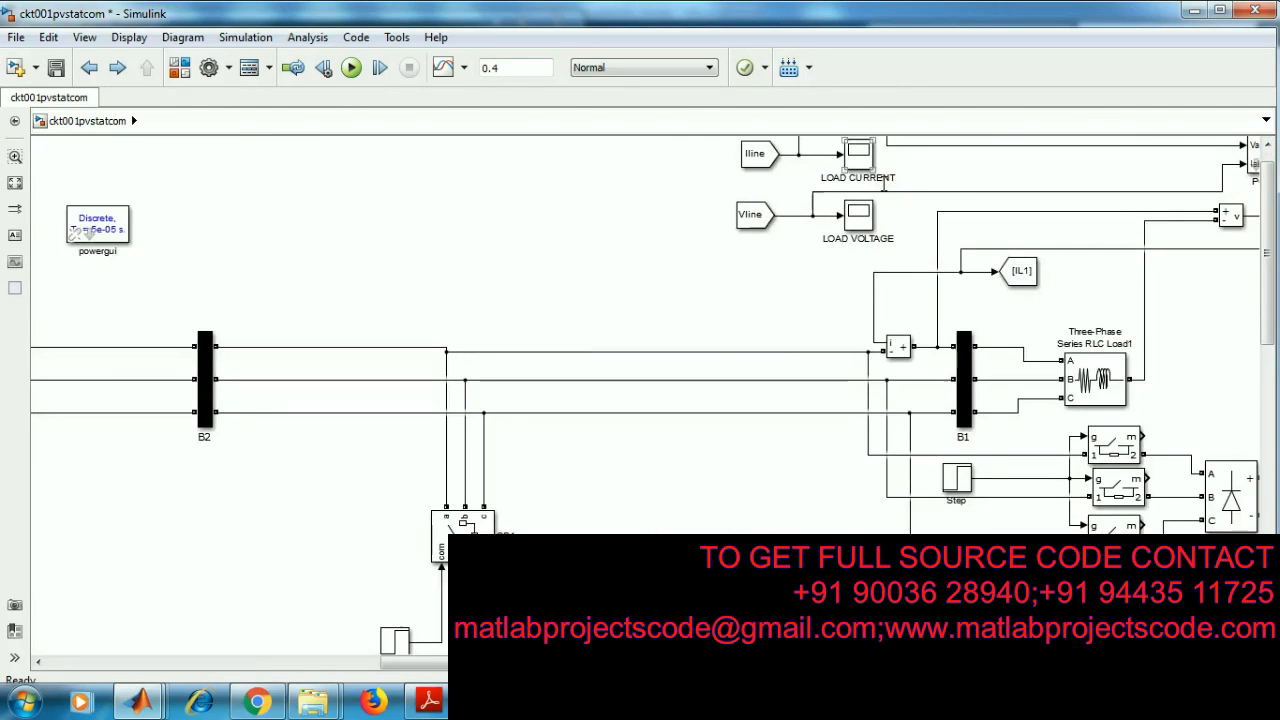
pyautogui.scroll(-3)
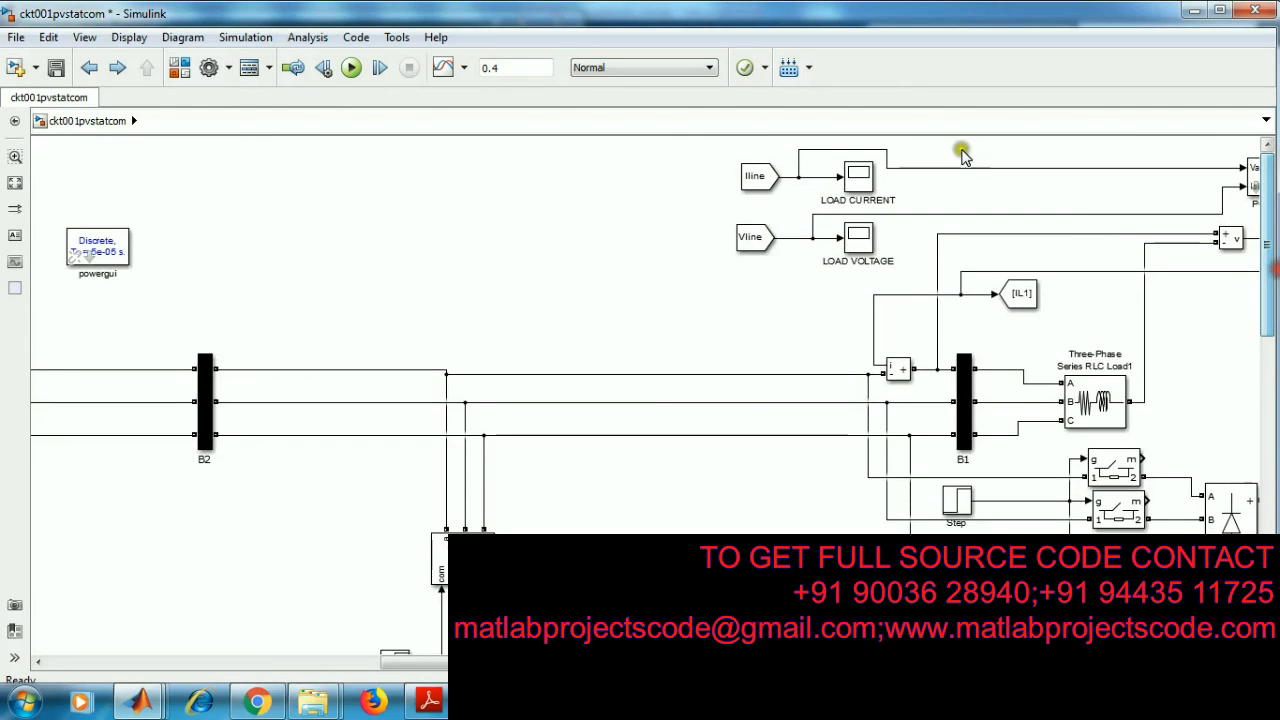
pyautogui.doubleClick(857, 175)
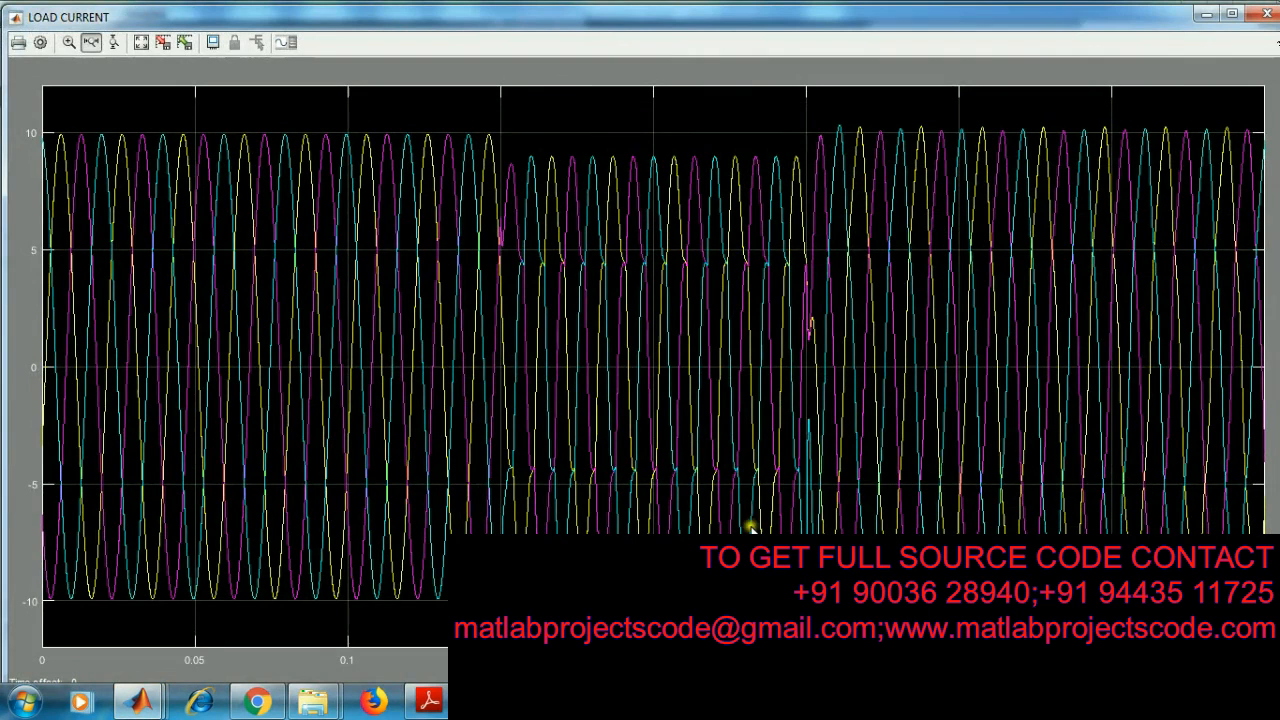
pyautogui.moveTo(840, 115)
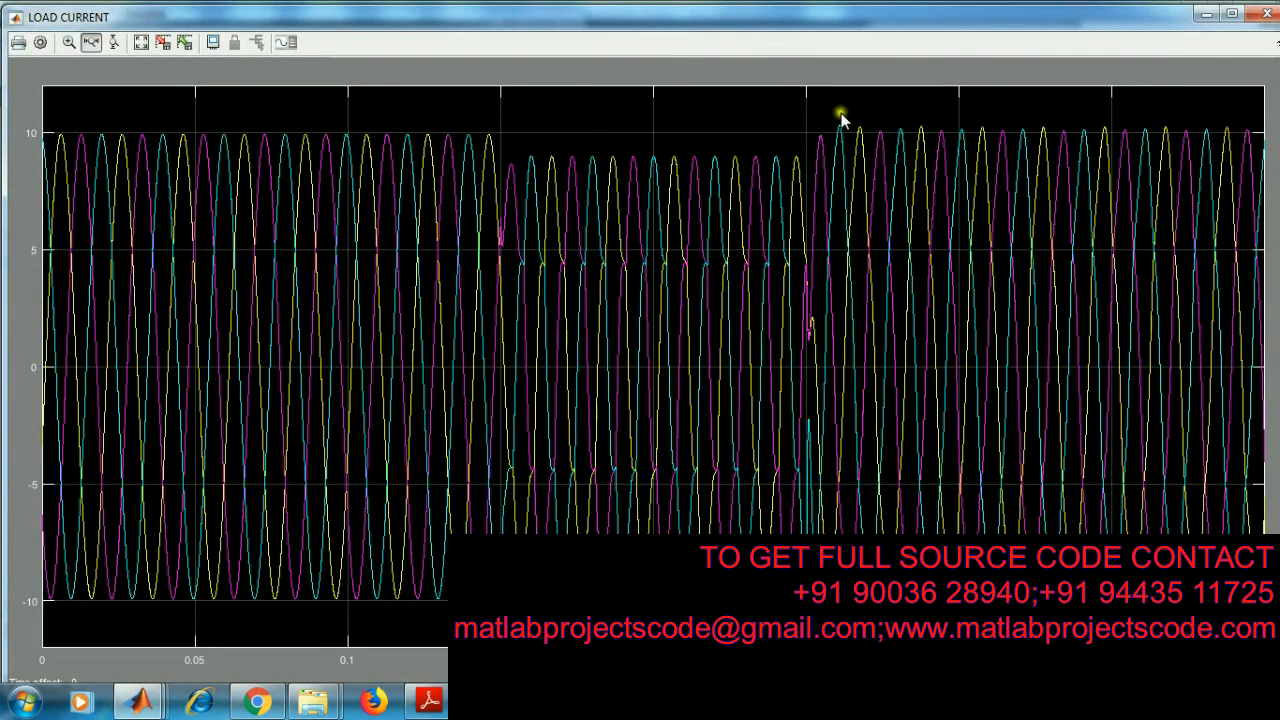
pyautogui.moveTo(558, 283)
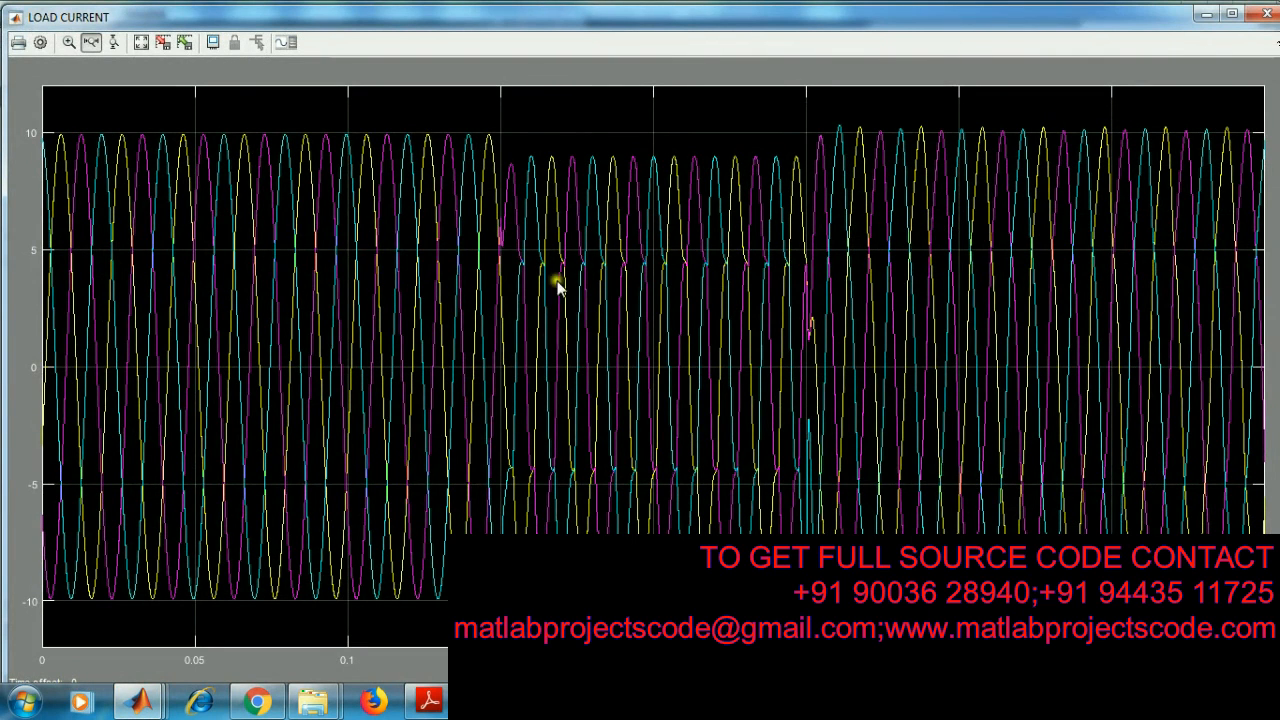
pyautogui.moveTo(735, 495)
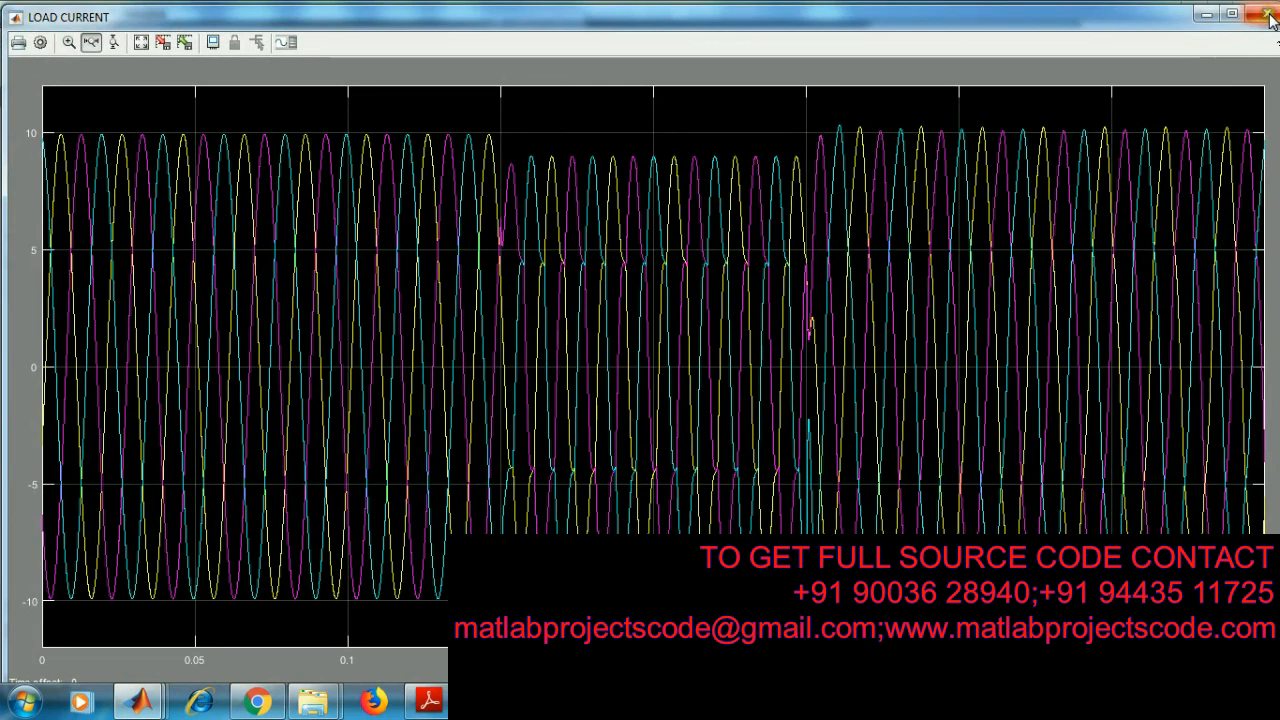
pyautogui.click(1268, 16)
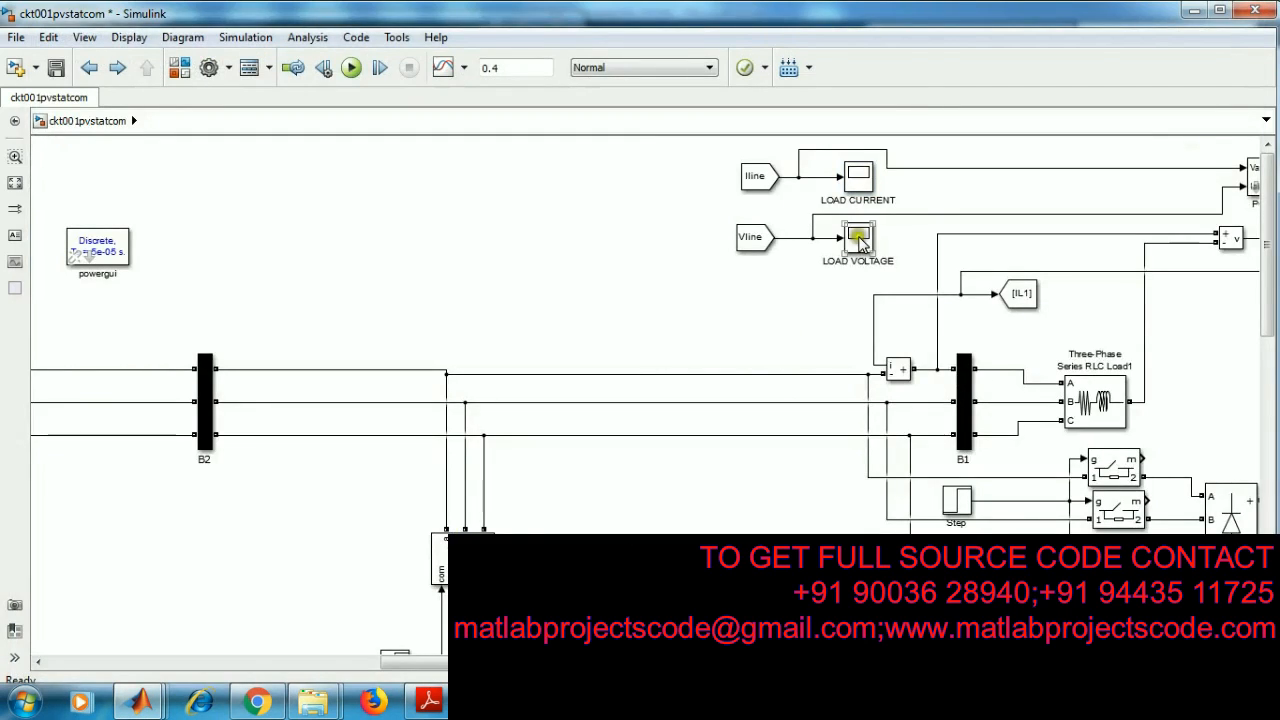
# Step: Open the load voltage waveform scope and scroll to the power factor display
pyautogui.doubleClick(858, 237)
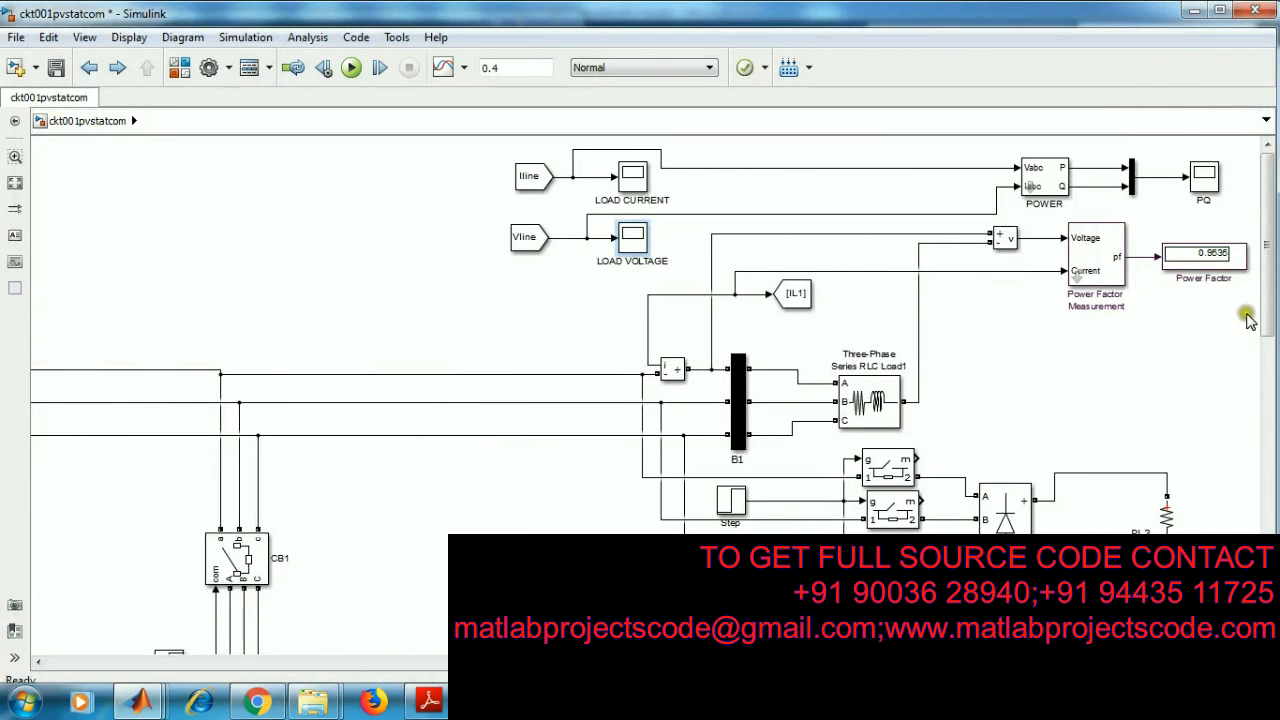
pyautogui.scroll(3)
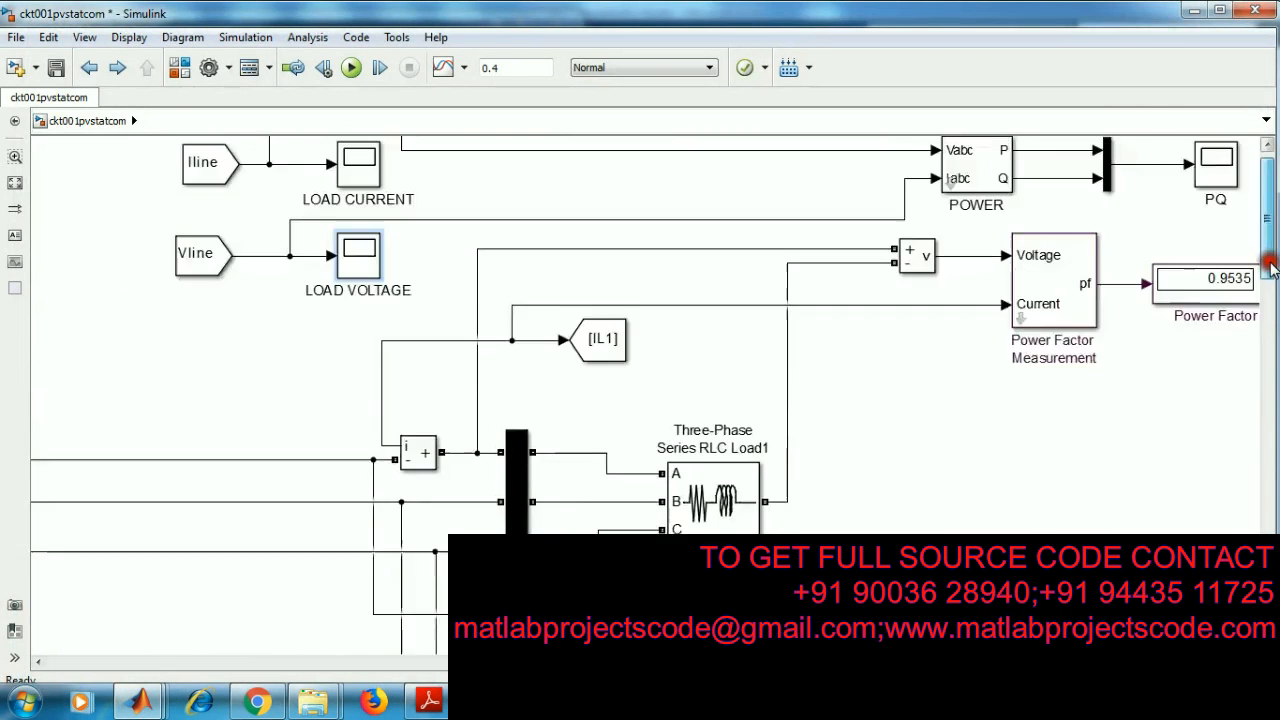
pyautogui.scroll(3)
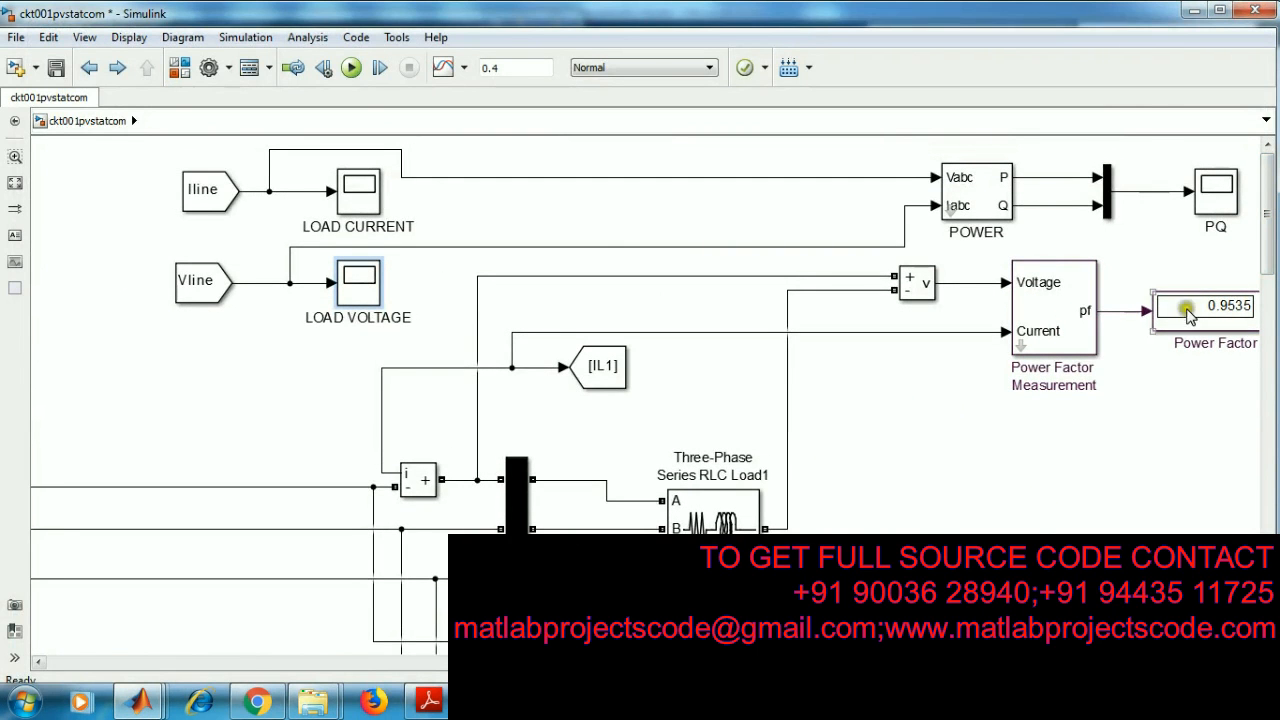
# Step: Open the PQ scope: real power near 4200, dipping to about 3100 mid-run
pyautogui.doubleClick(1215, 190)
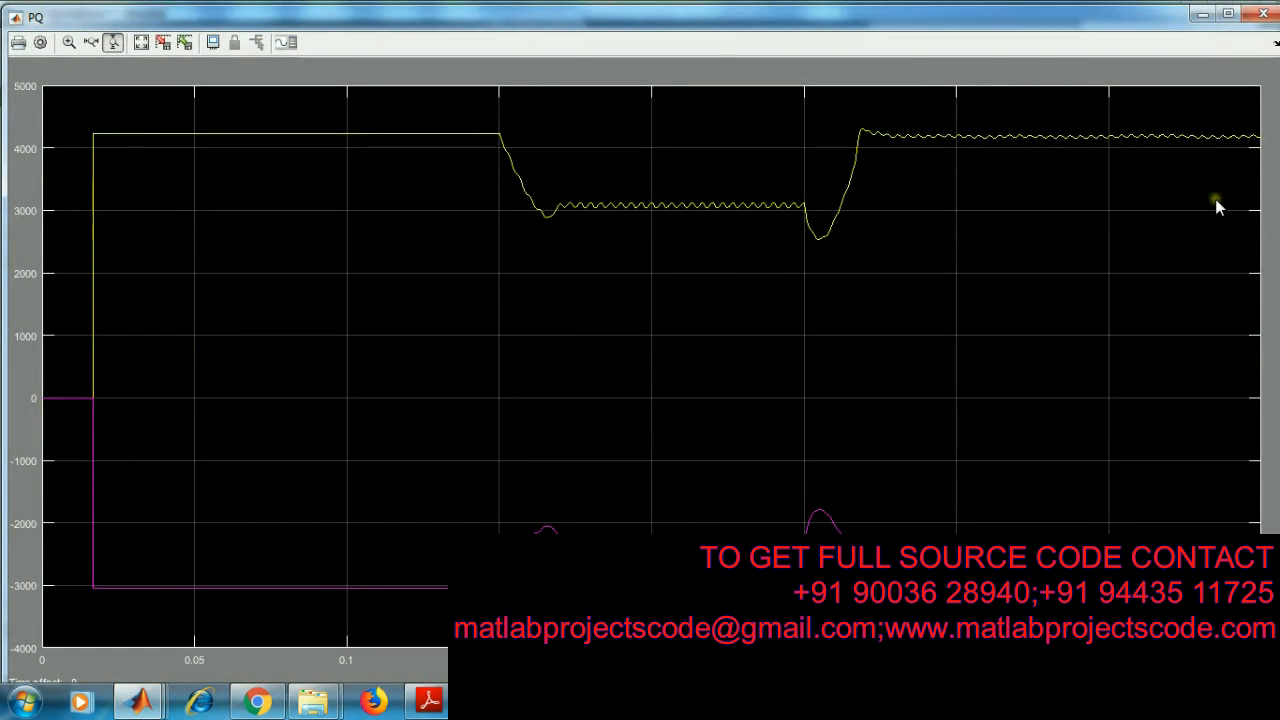
pyautogui.moveTo(475, 175)
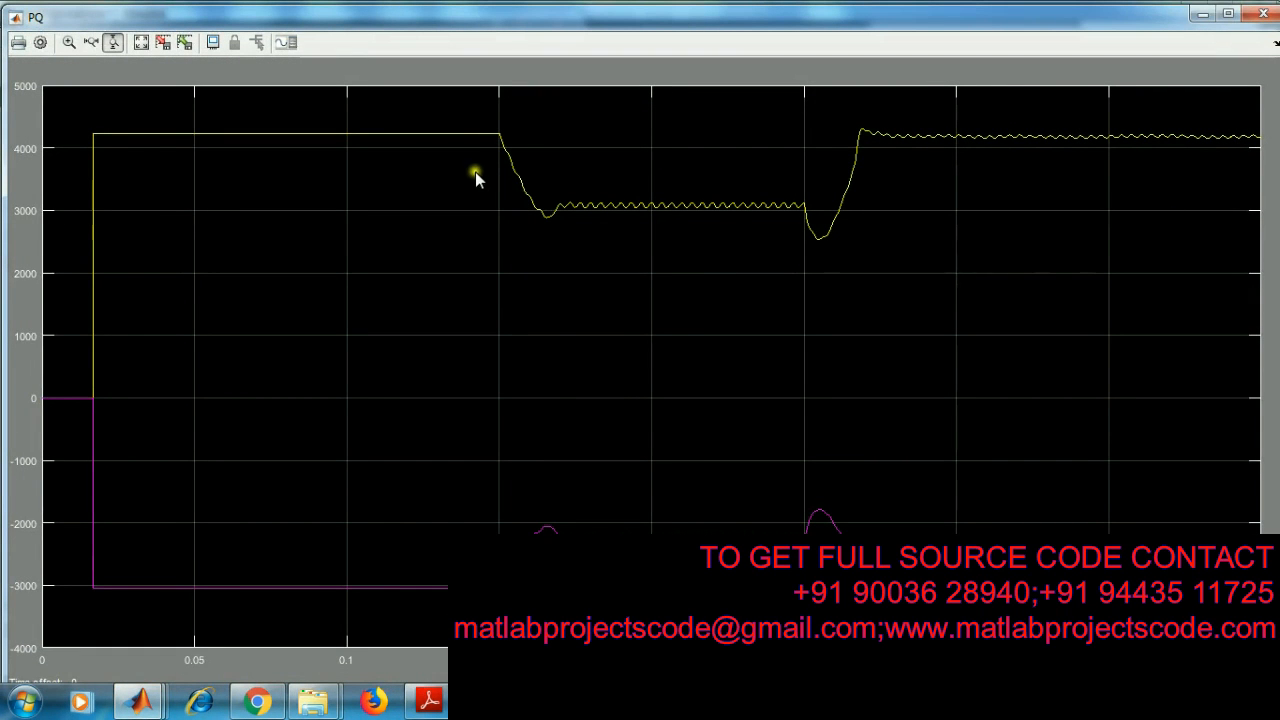
pyautogui.moveTo(550, 222)
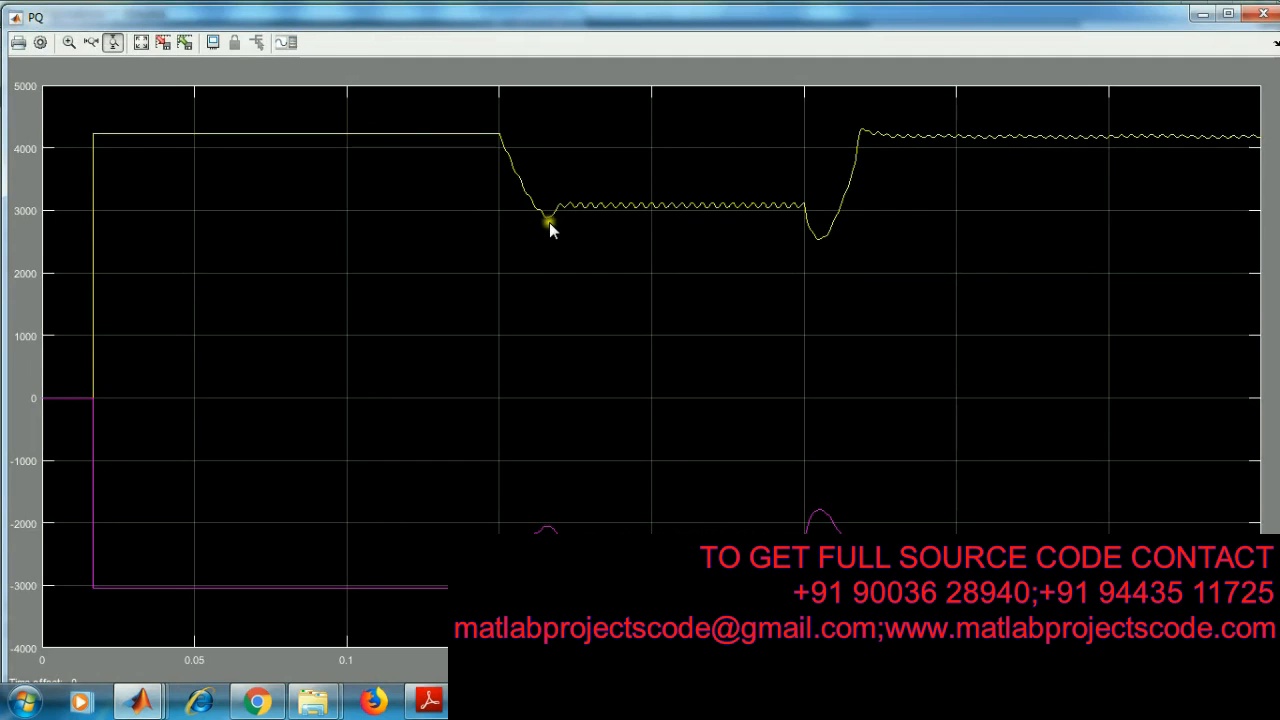
pyautogui.moveTo(675, 232)
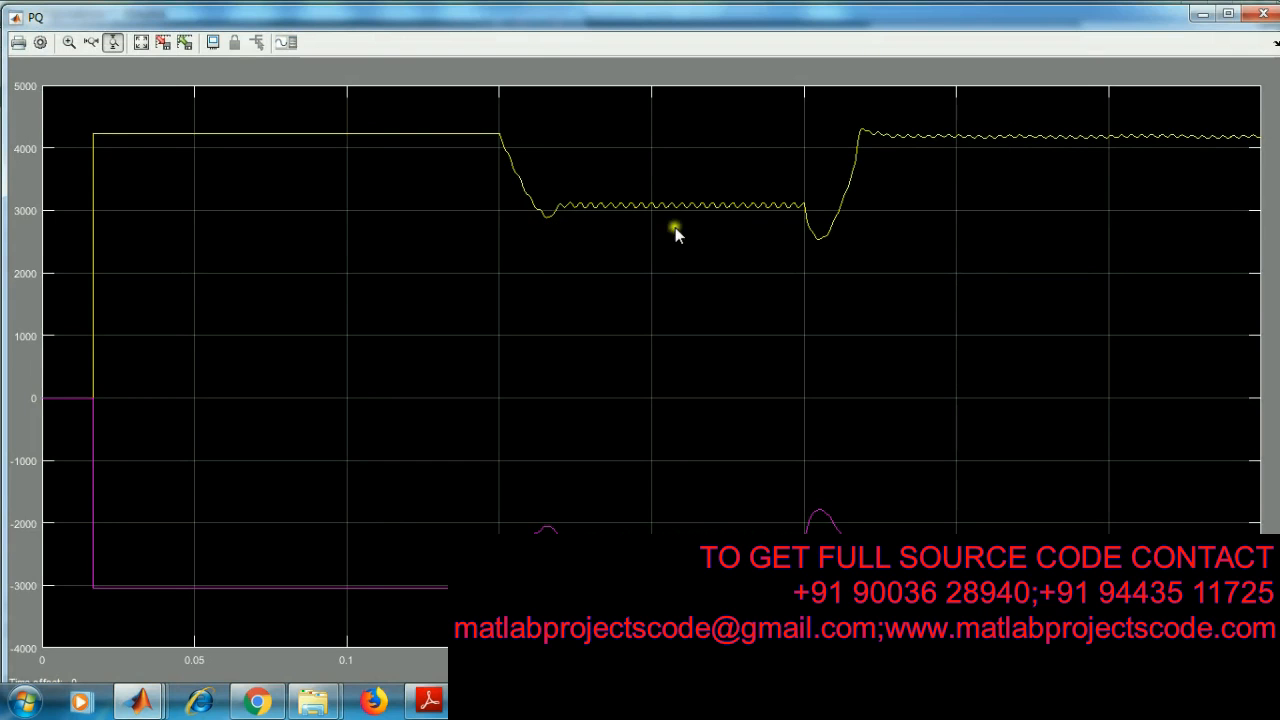
pyautogui.moveTo(713, 527)
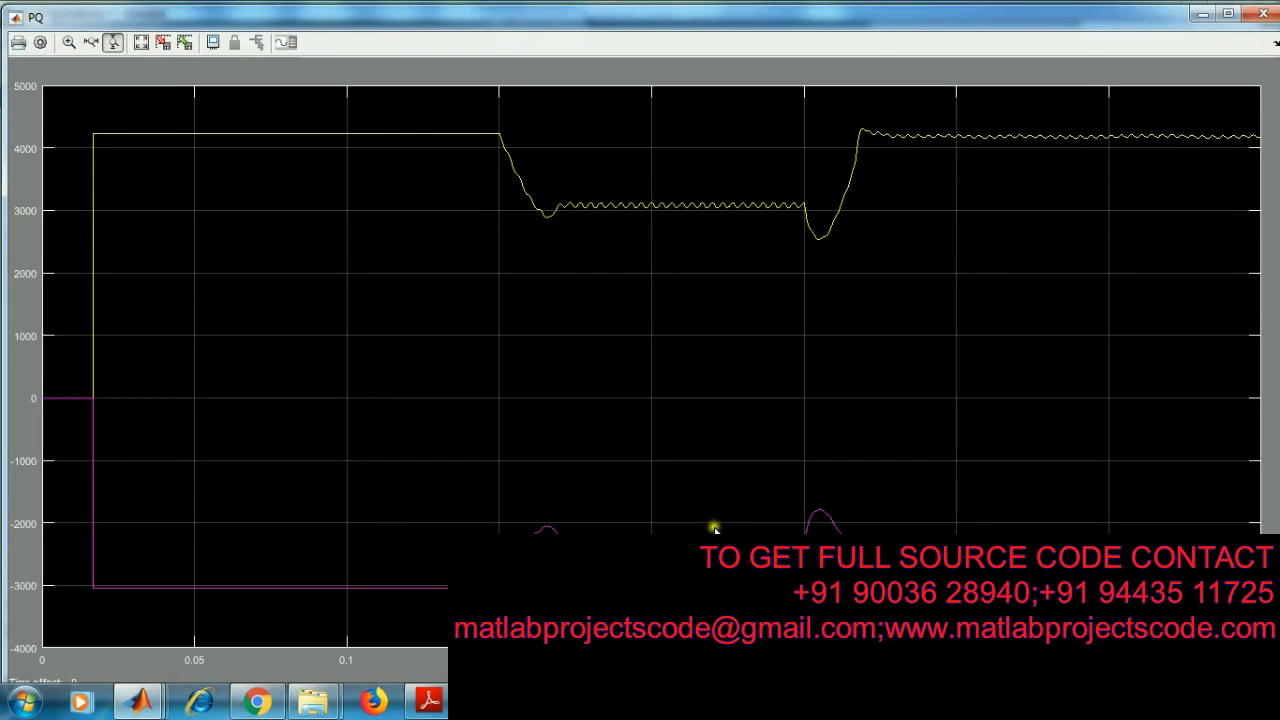
pyautogui.moveTo(862, 140)
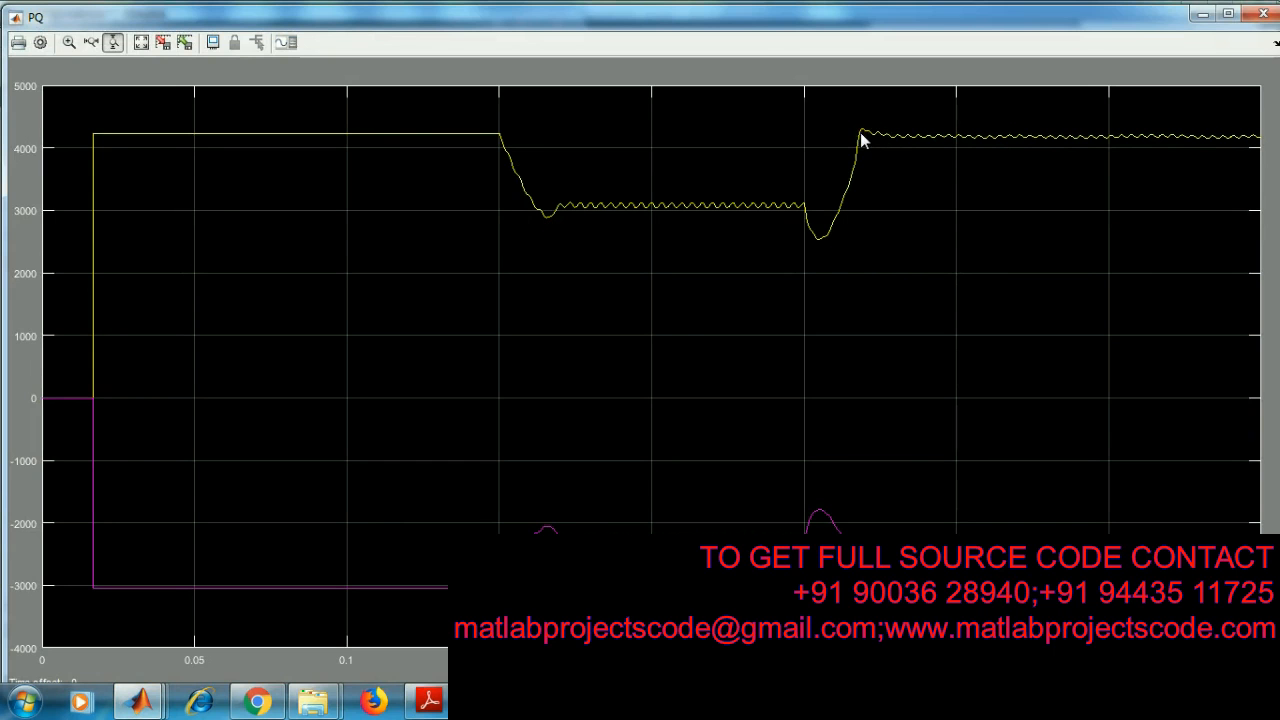
pyautogui.moveTo(314, 208)
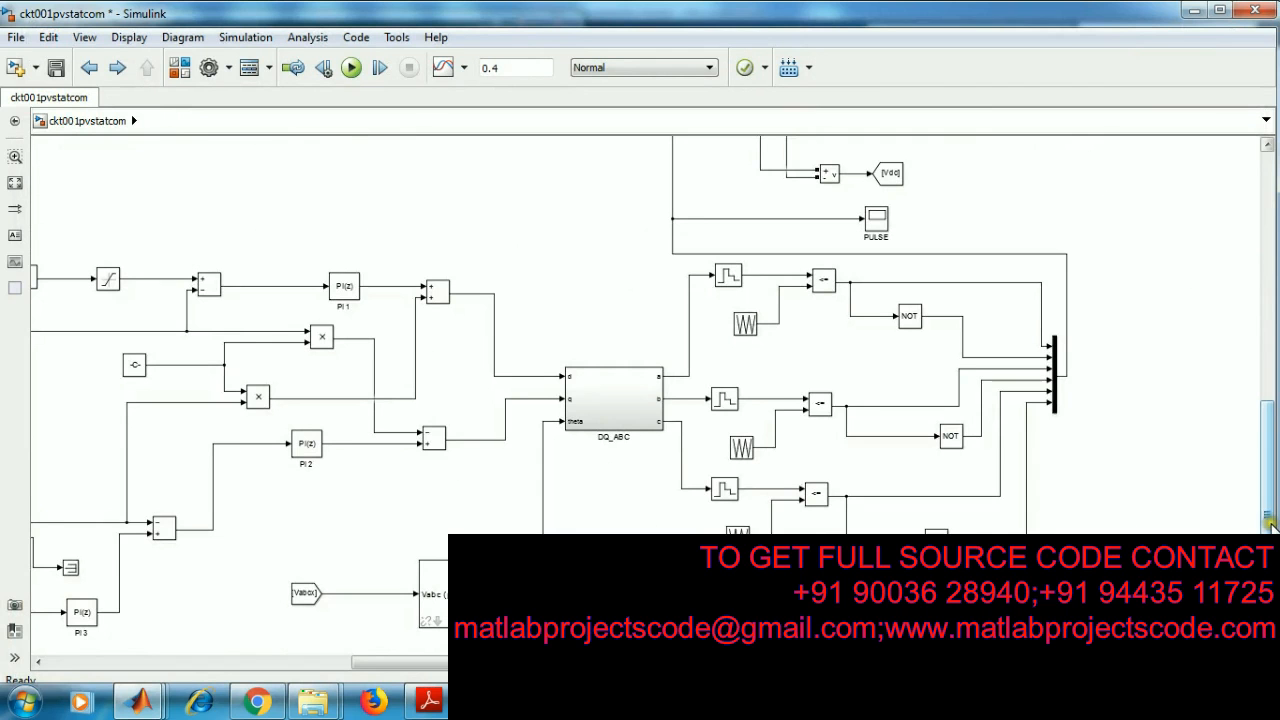
# Step: Launch the Powergui FFT Analysis Tool from the powergui block's Tools tab
pyautogui.scroll(3)
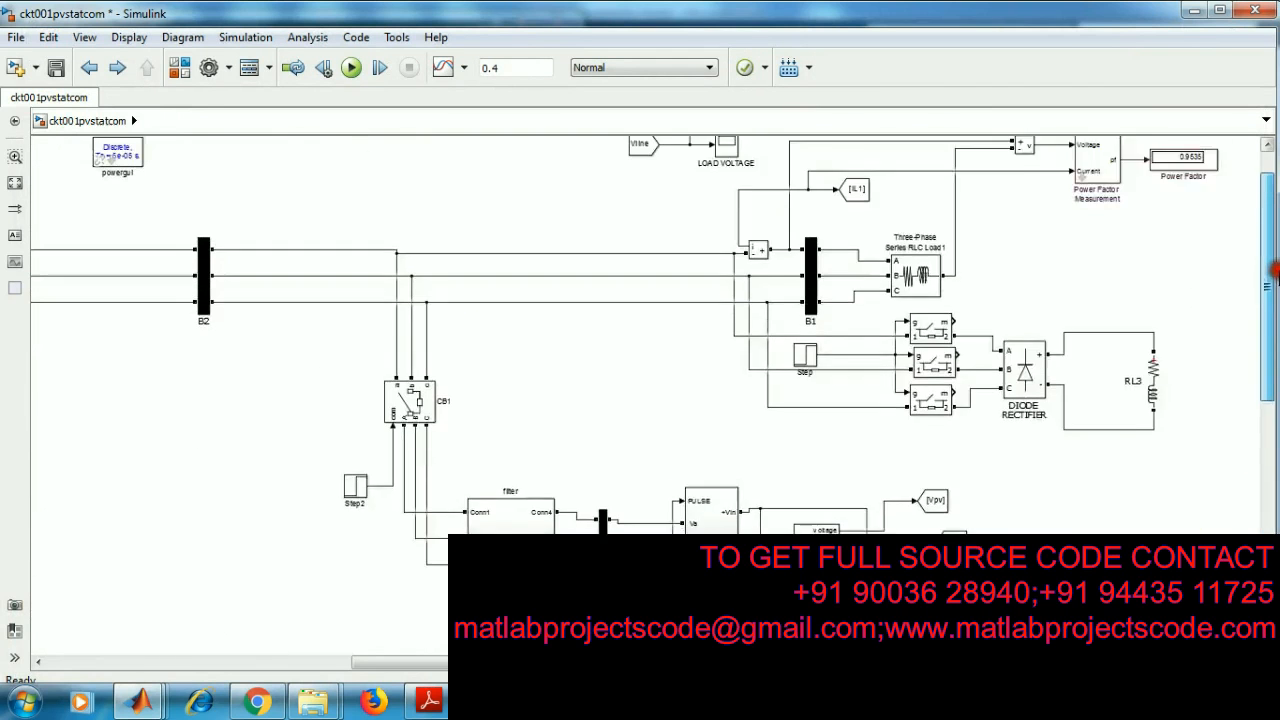
pyautogui.doubleClick(117, 155)
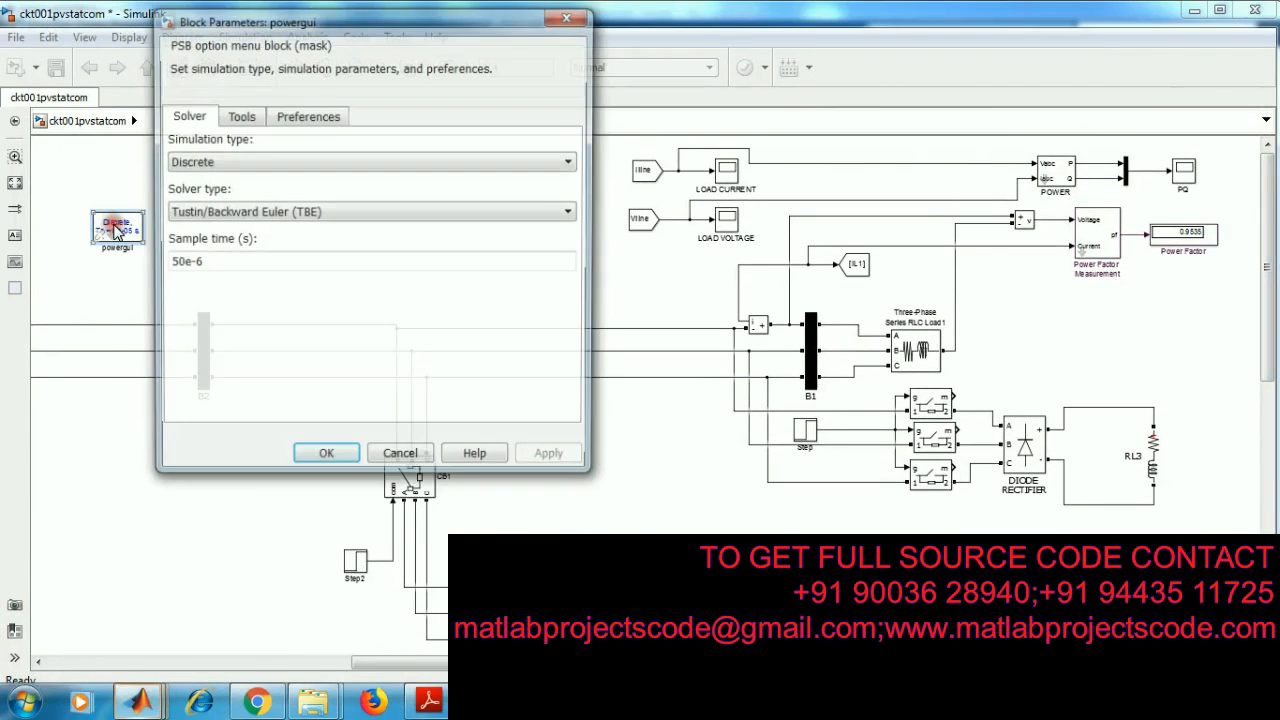
pyautogui.click(241, 117)
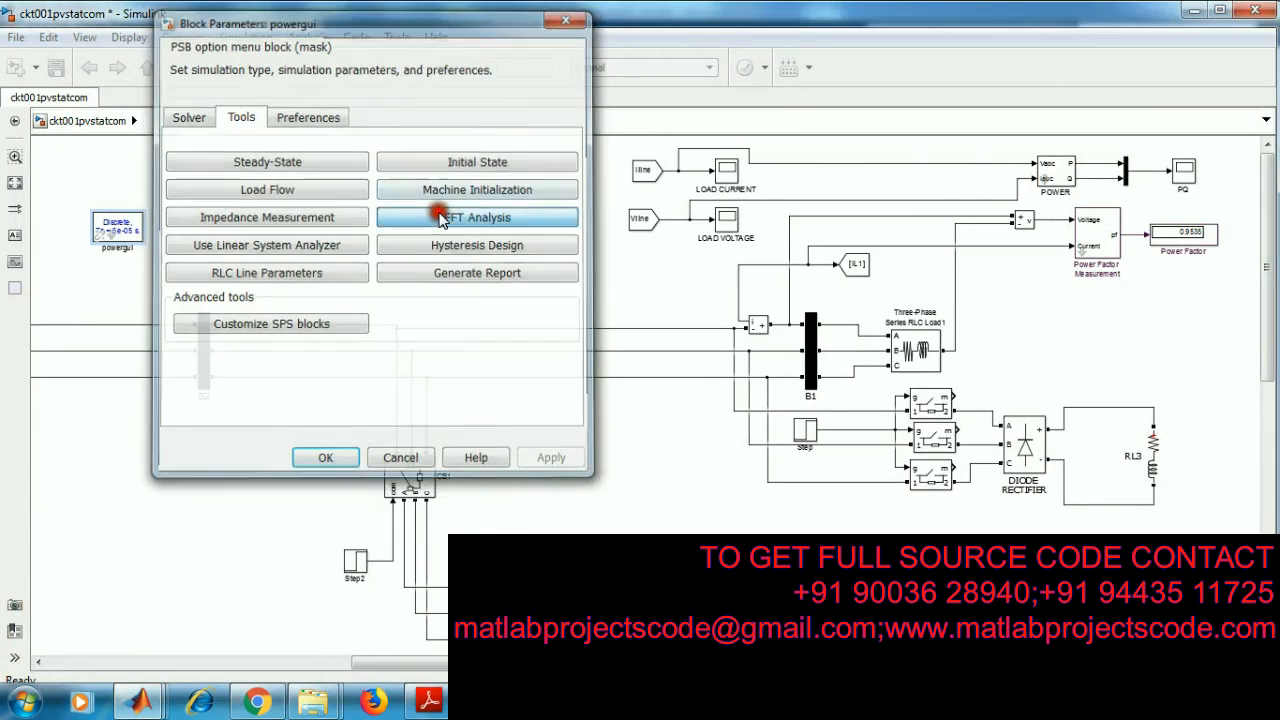
pyautogui.click(477, 217)
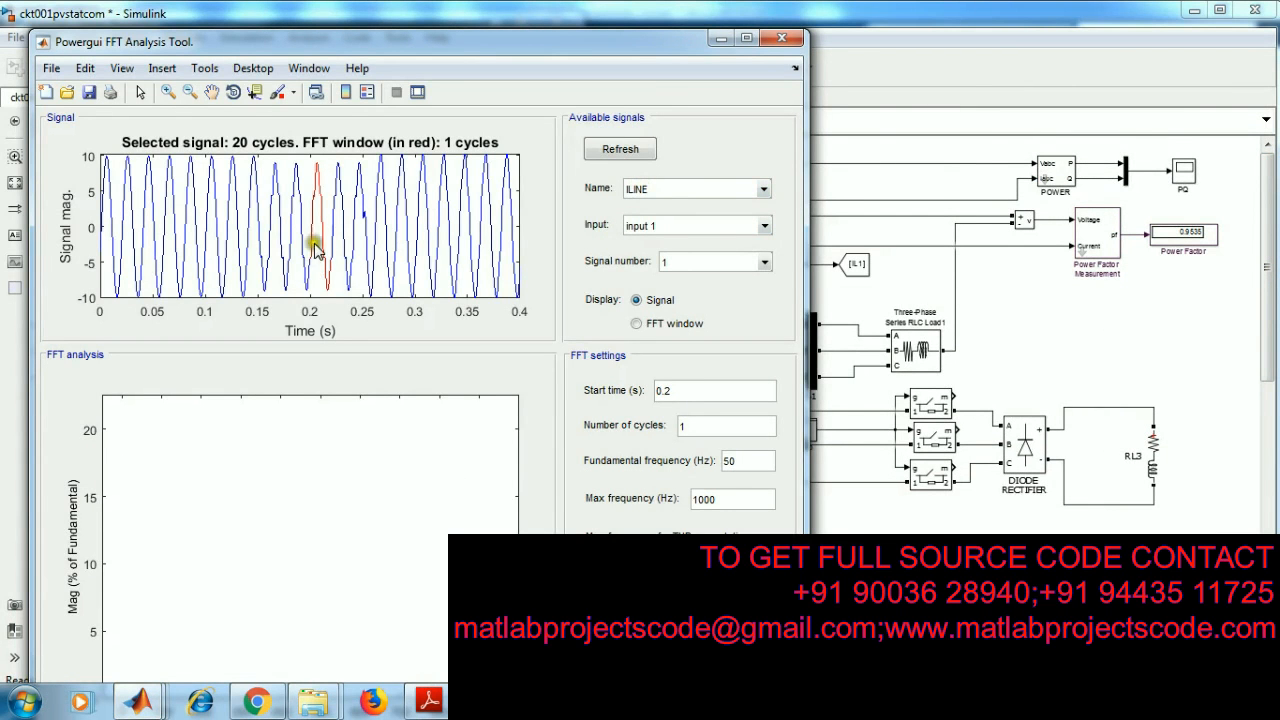
pyautogui.moveTo(686, 390)
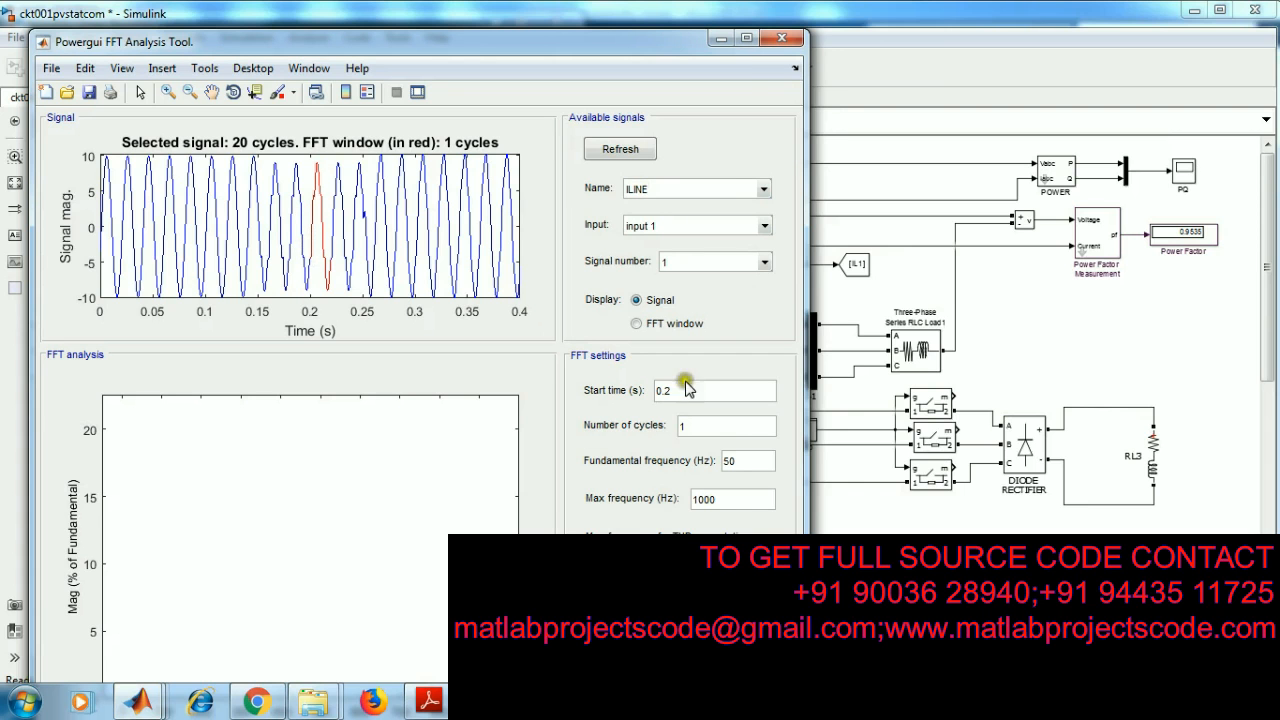
# Step: Display the ILINE spectrum: THD 13.43% at 0.2 s, 5.65% at 0.3 s
pyautogui.click(746, 38)
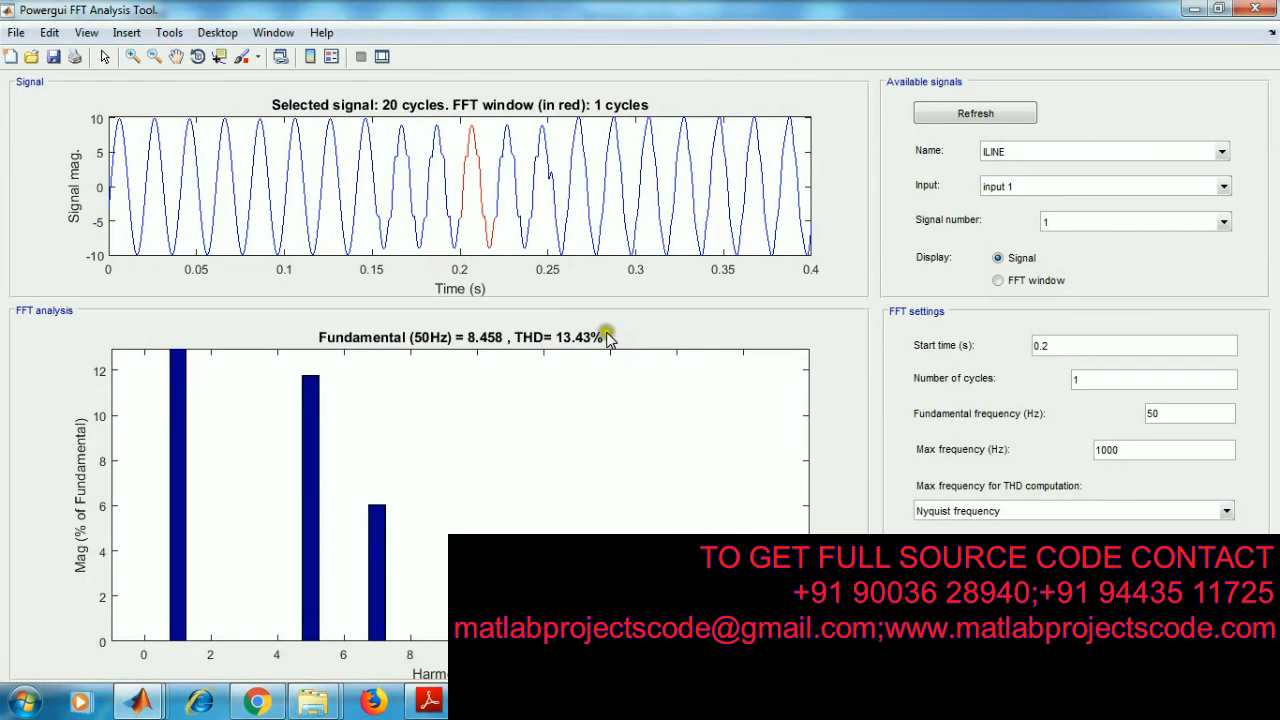
pyautogui.moveTo(598, 352)
pyautogui.write('0.3')
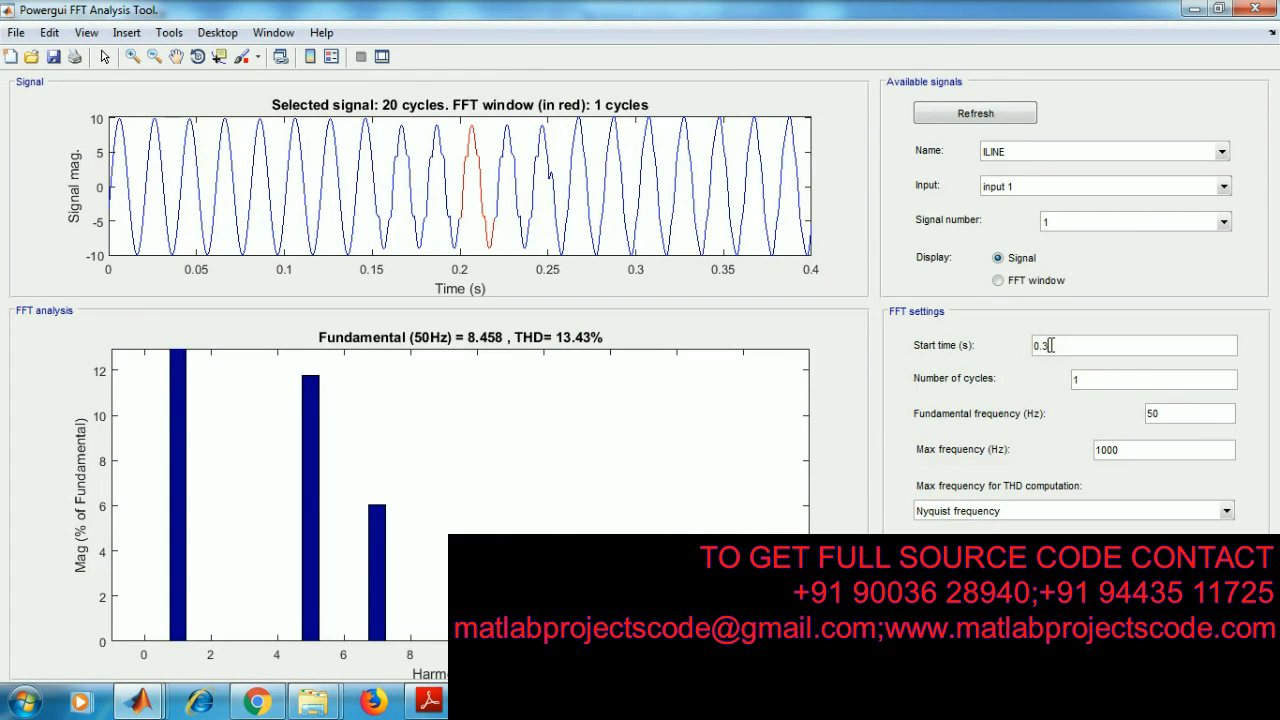
pyautogui.moveTo(1037, 468)
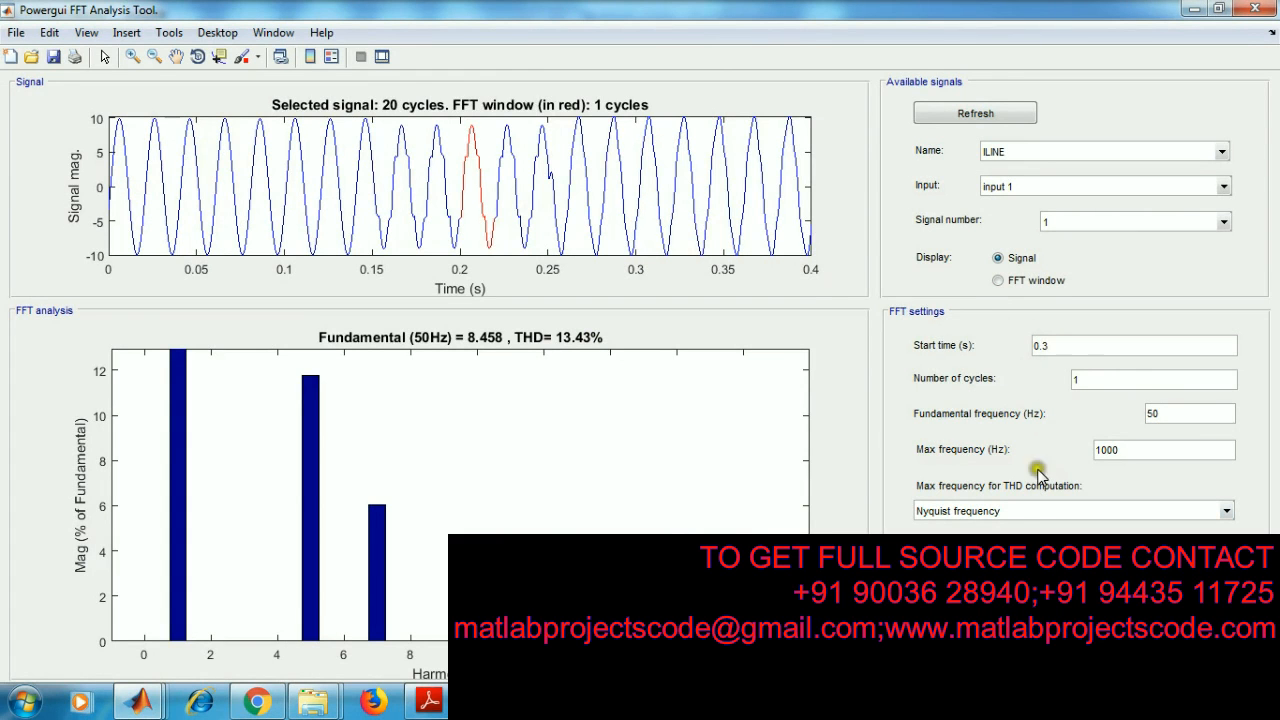
pyautogui.moveTo(1038, 469)
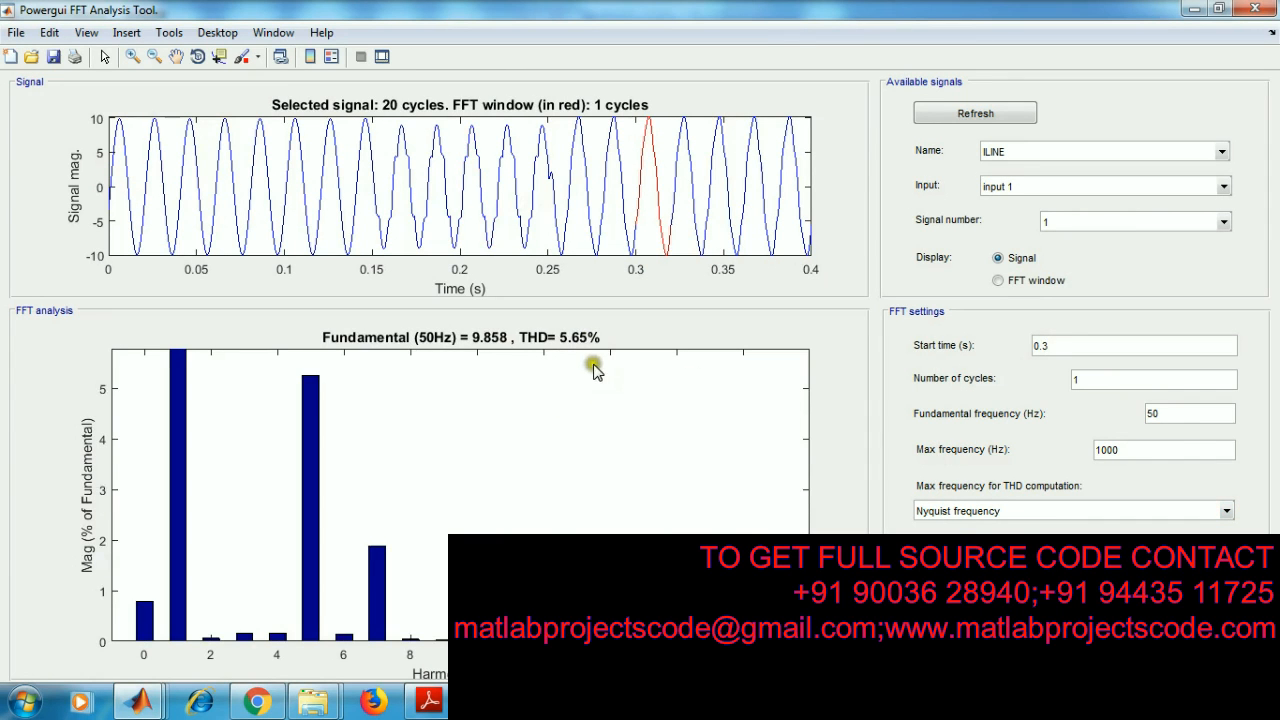
pyautogui.moveTo(485, 170)
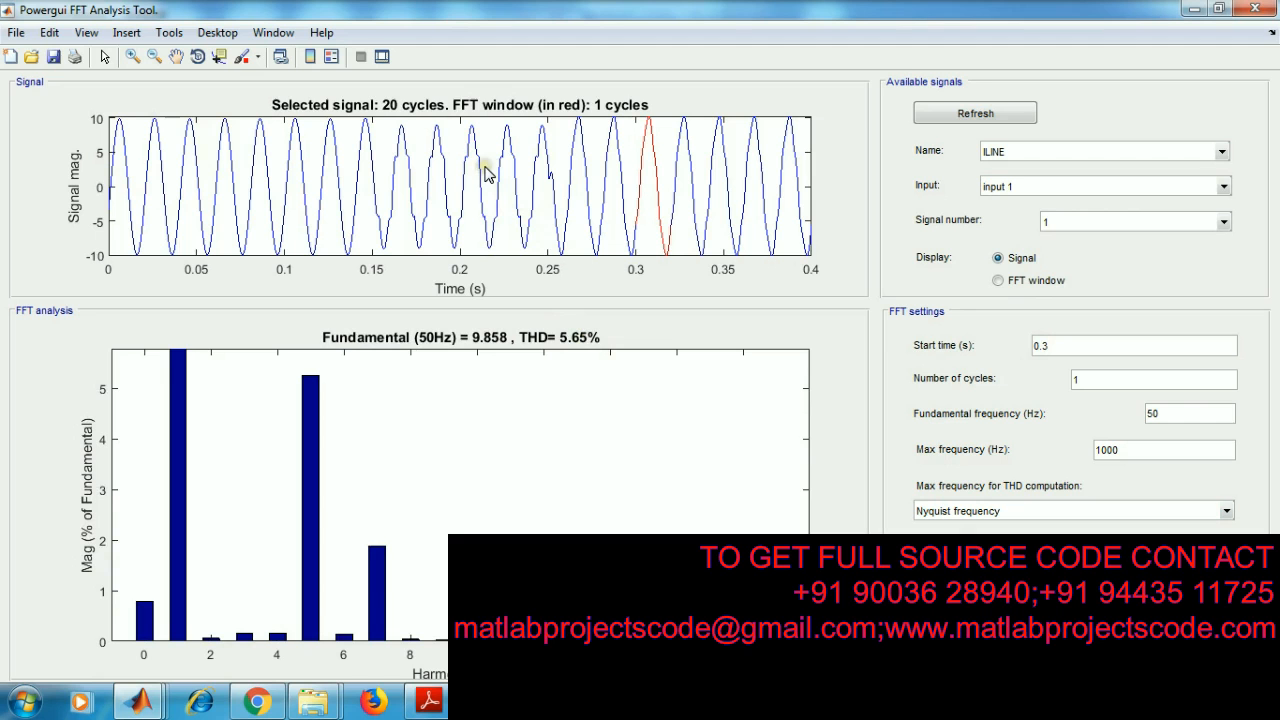
pyautogui.moveTo(632, 358)
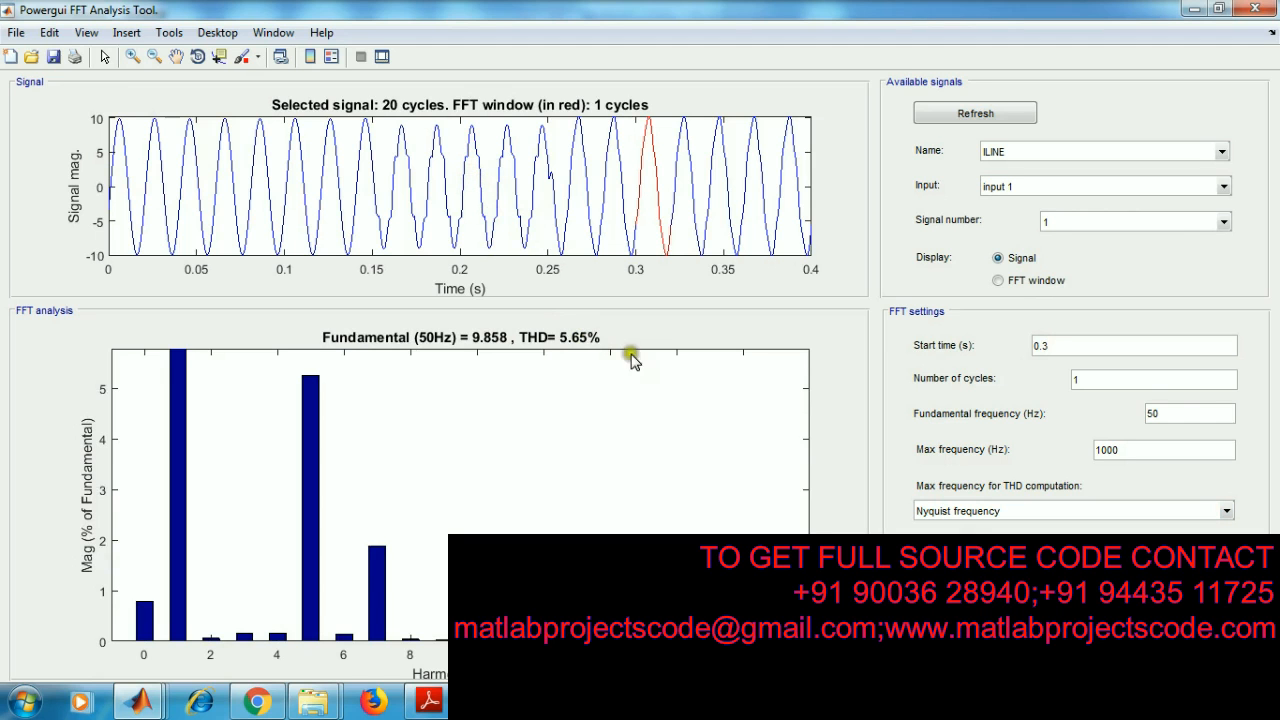
pyautogui.moveTo(640, 150)
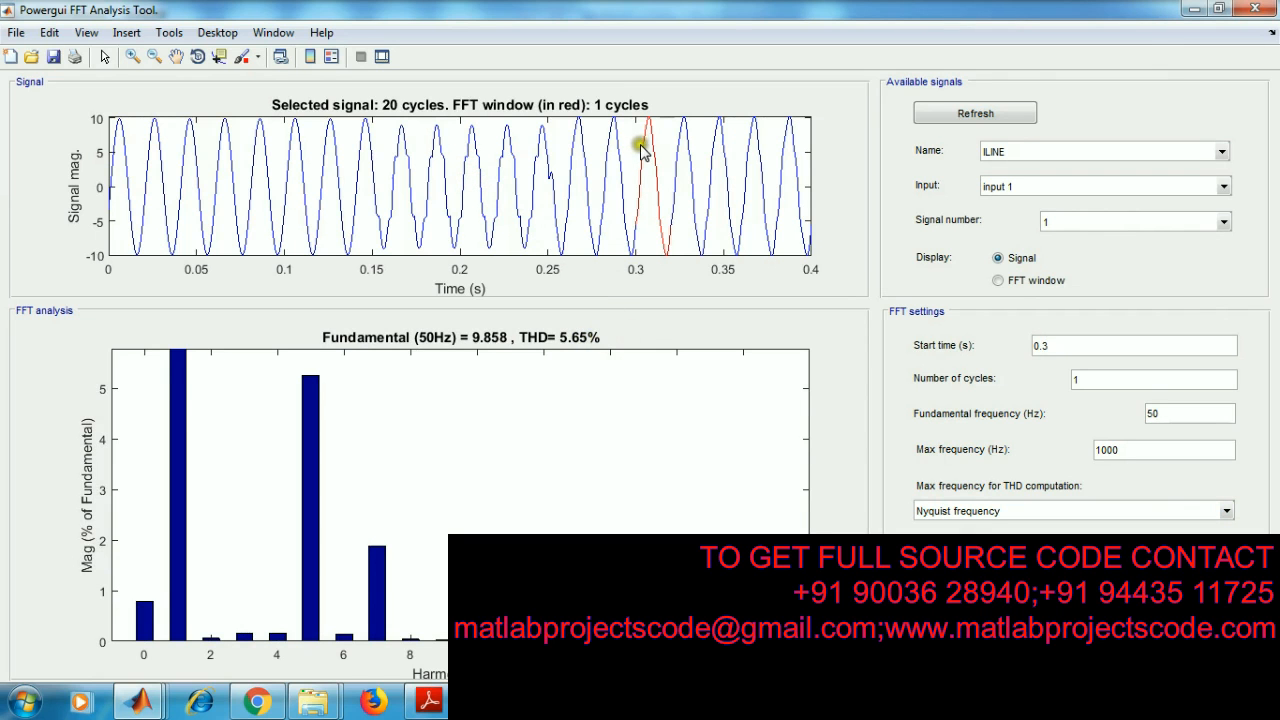
pyautogui.moveTo(679, 337)
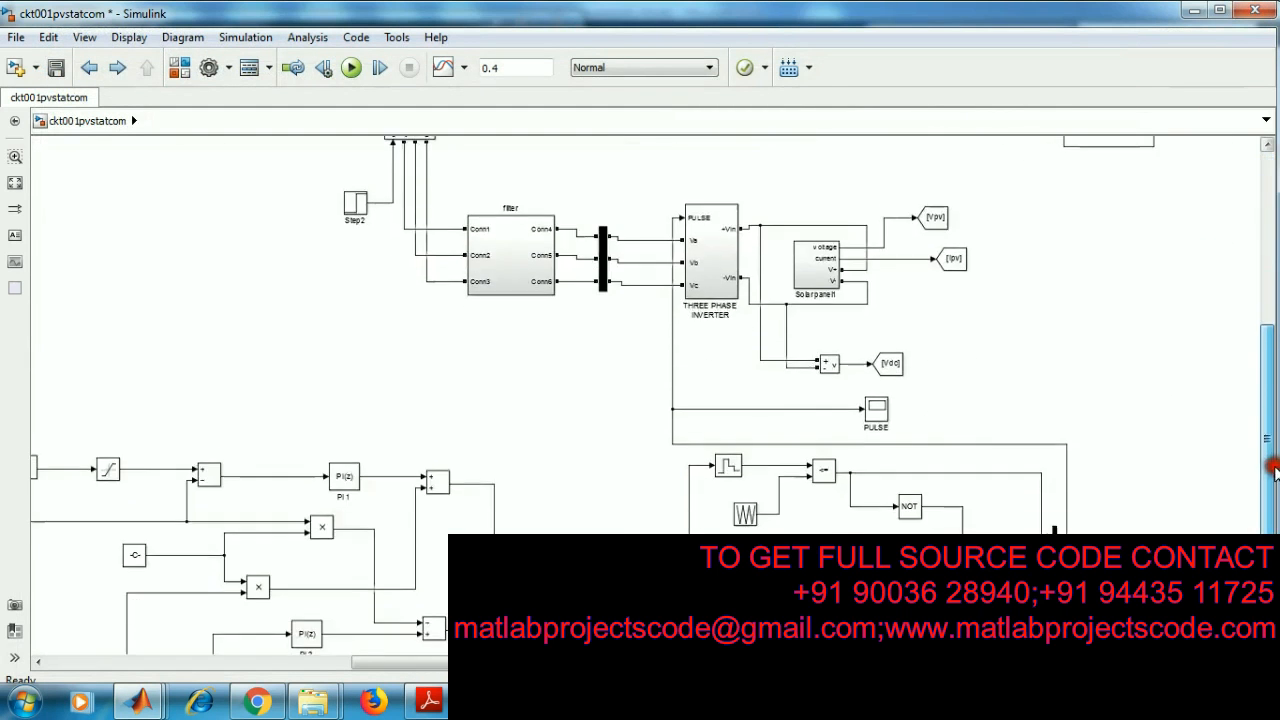
pyautogui.scroll(-3)
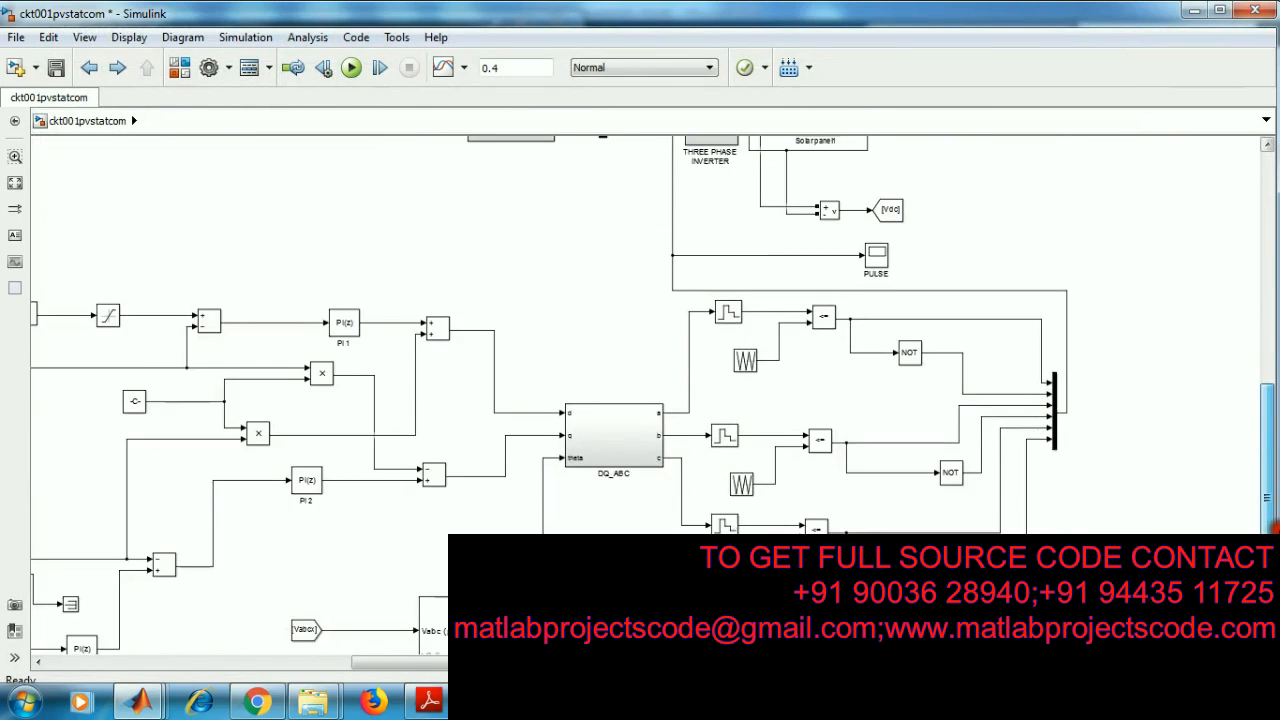